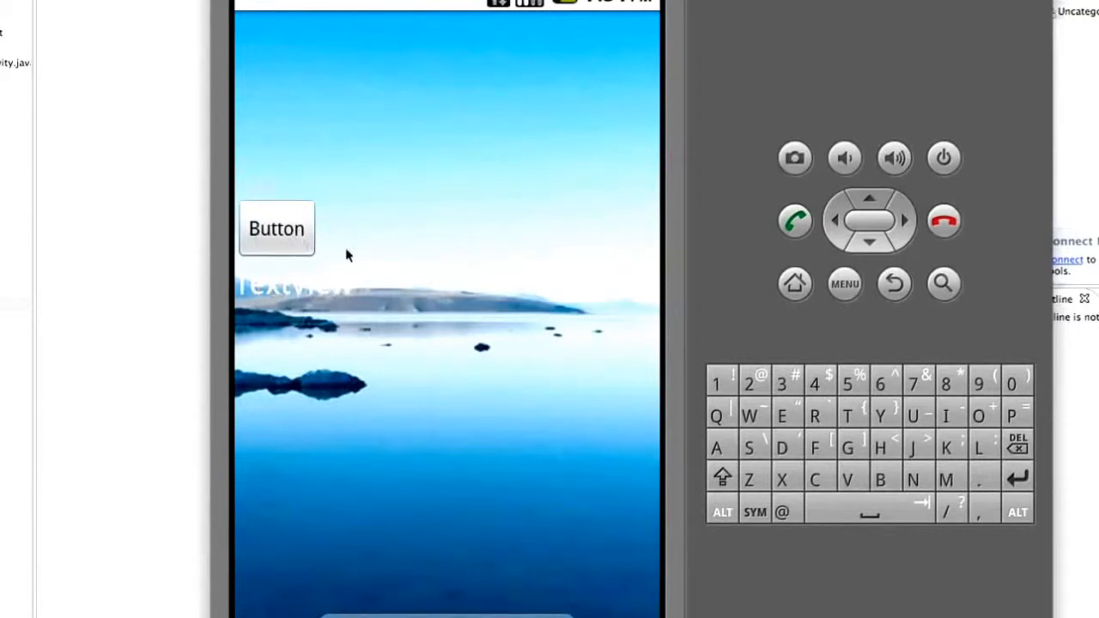
mouse_move(339, 239)
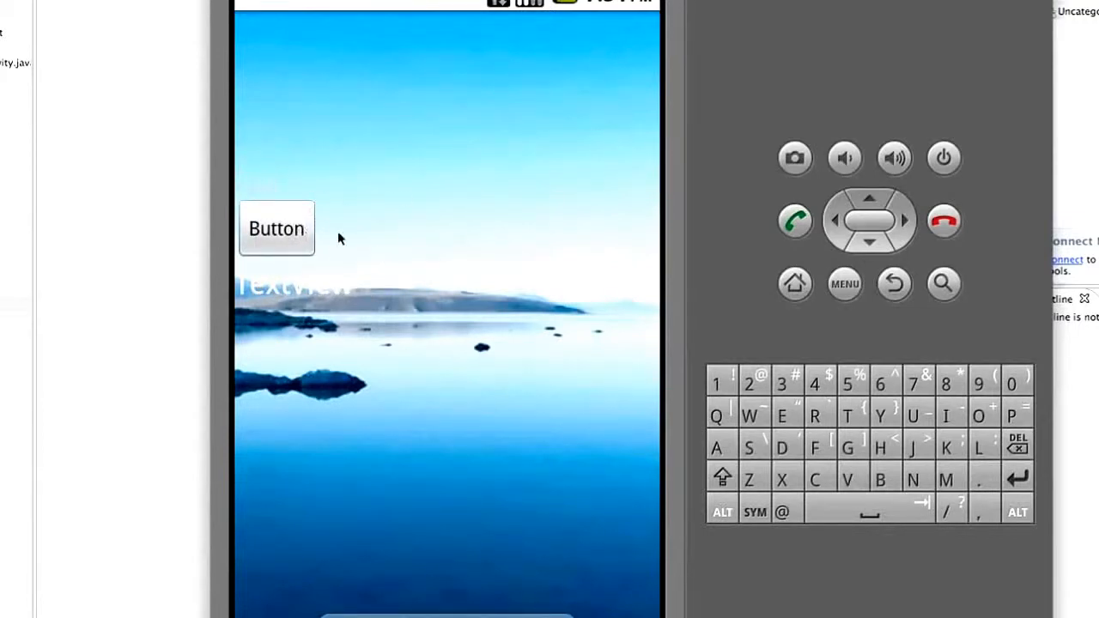
Add a home screen widget by picking PointlessWidget from the emulator's Widgets list.
left_click(277, 228)
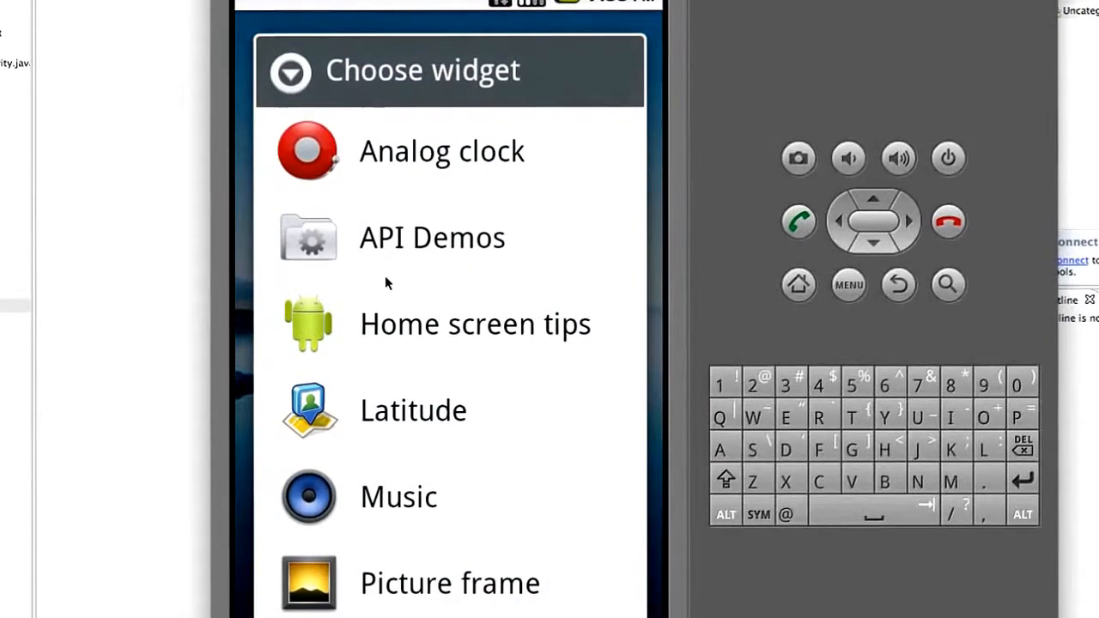
scroll("down", 3)
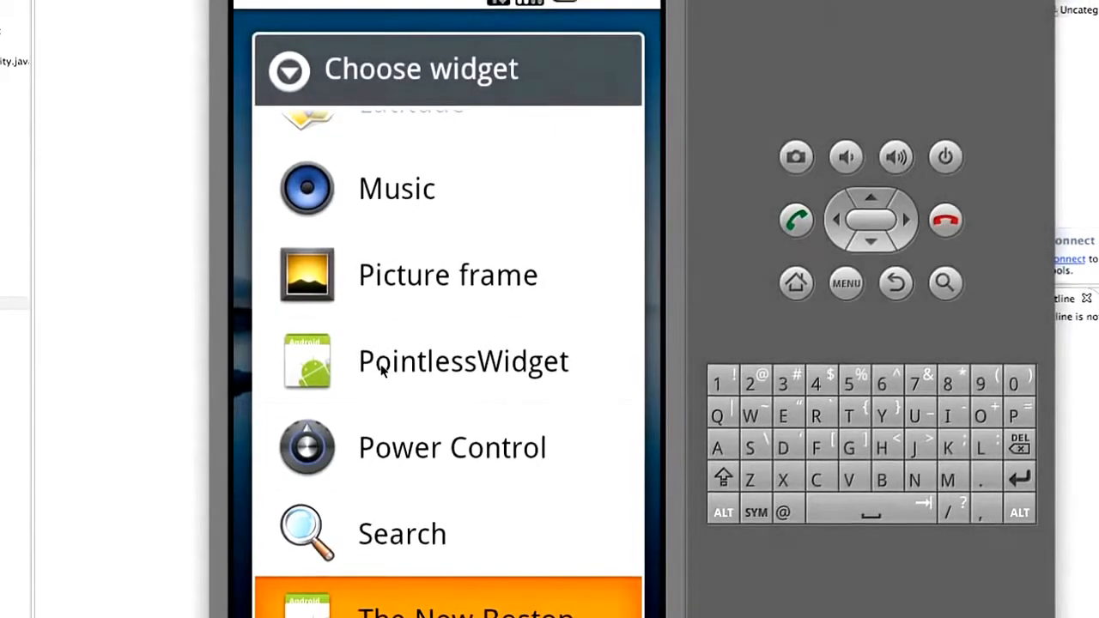
left_click(462, 361)
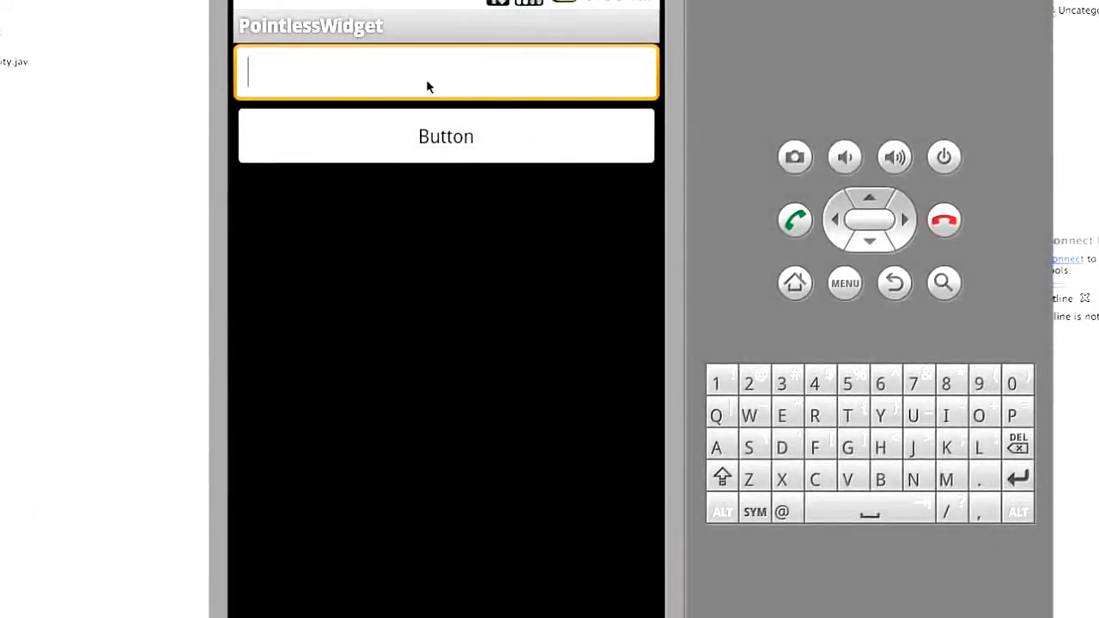
Enter 'Traivsikdfkdjfji' in the widget's setup field and confirm with Button.
type("T")
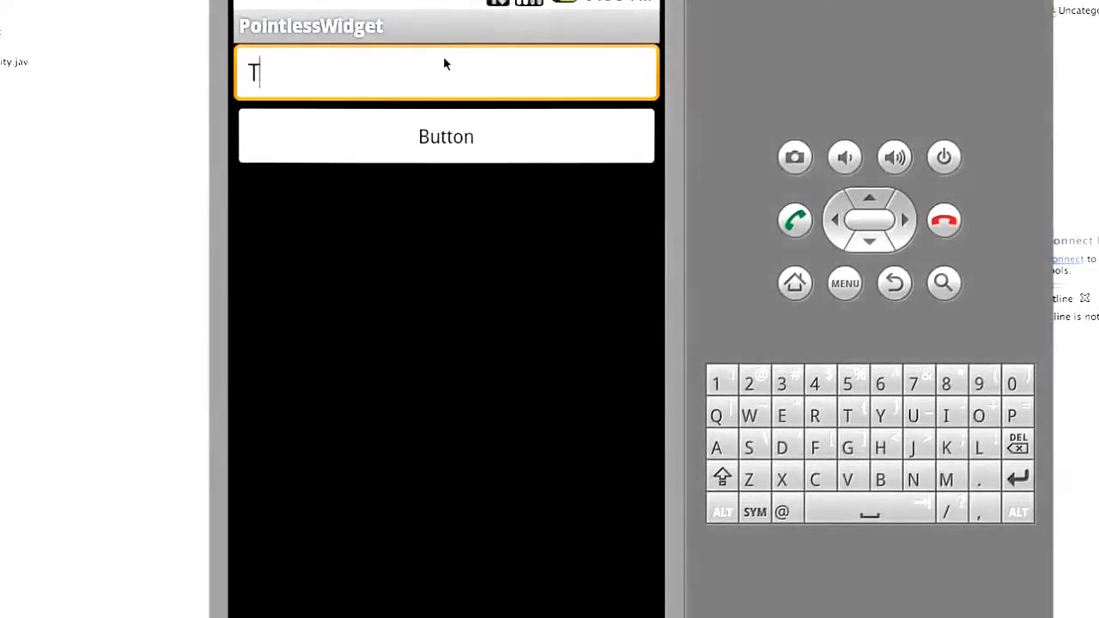
type("raivsikdfkdjfji")
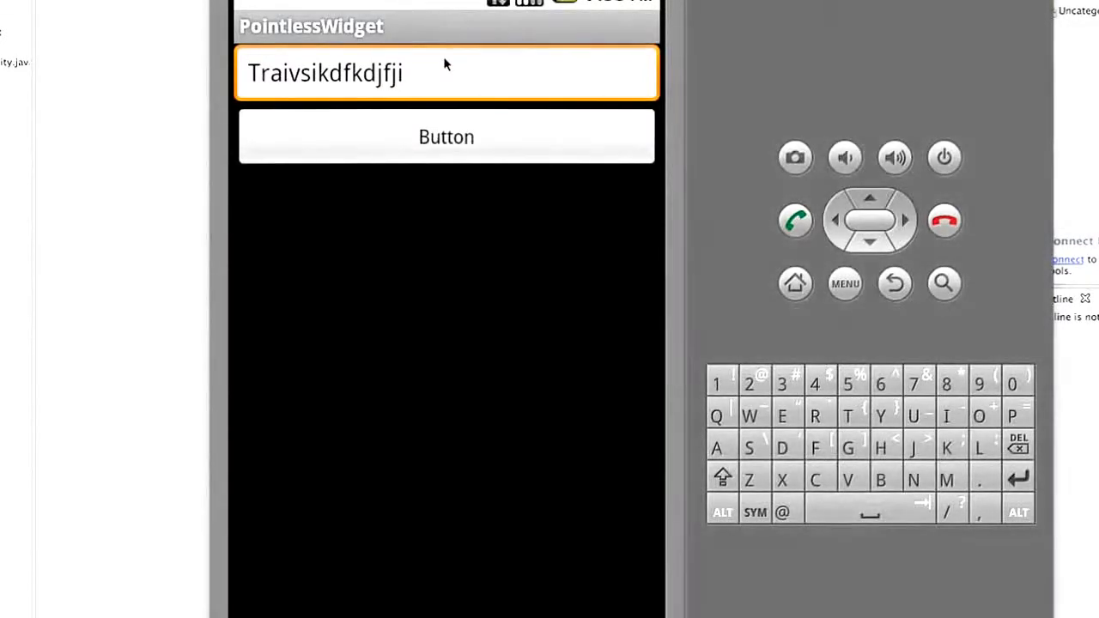
left_click(446, 136)
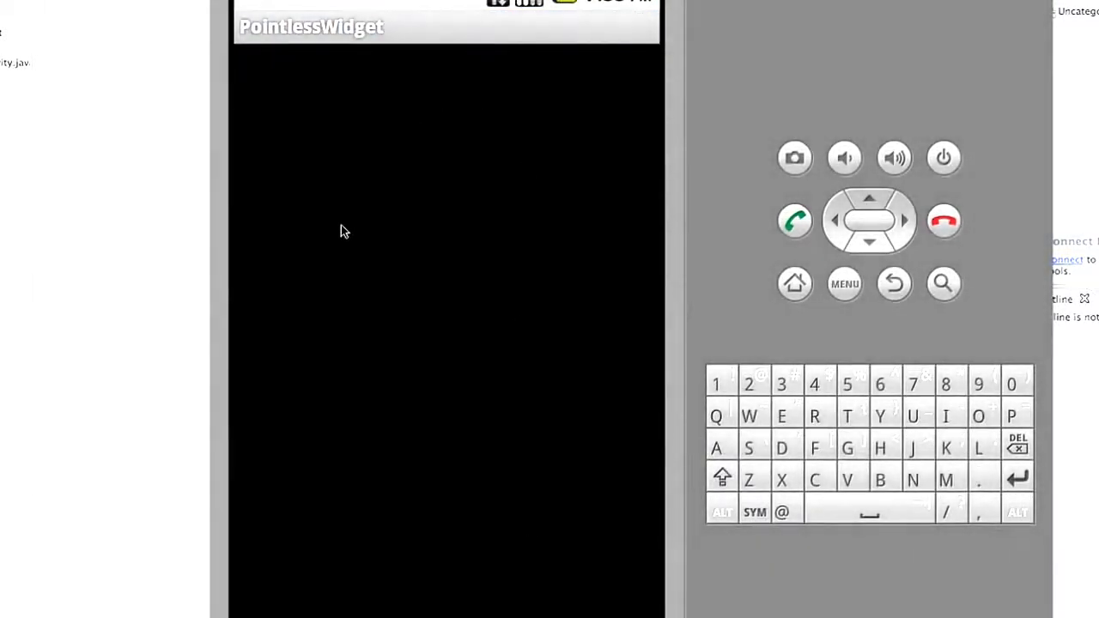
mouse_move(469, 143)
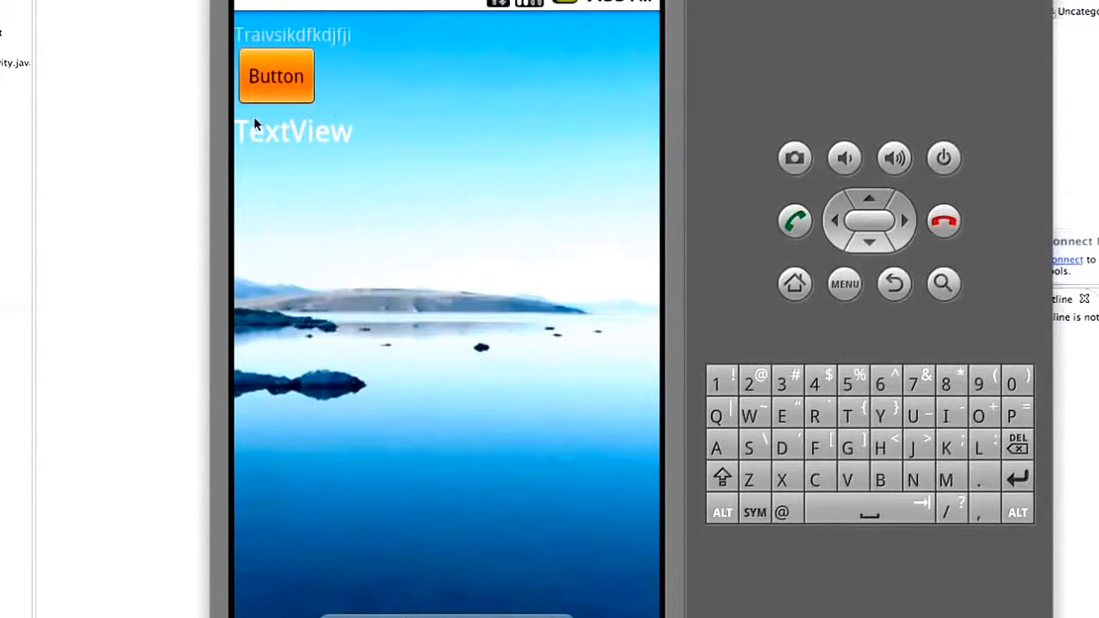
mouse_move(348, 137)
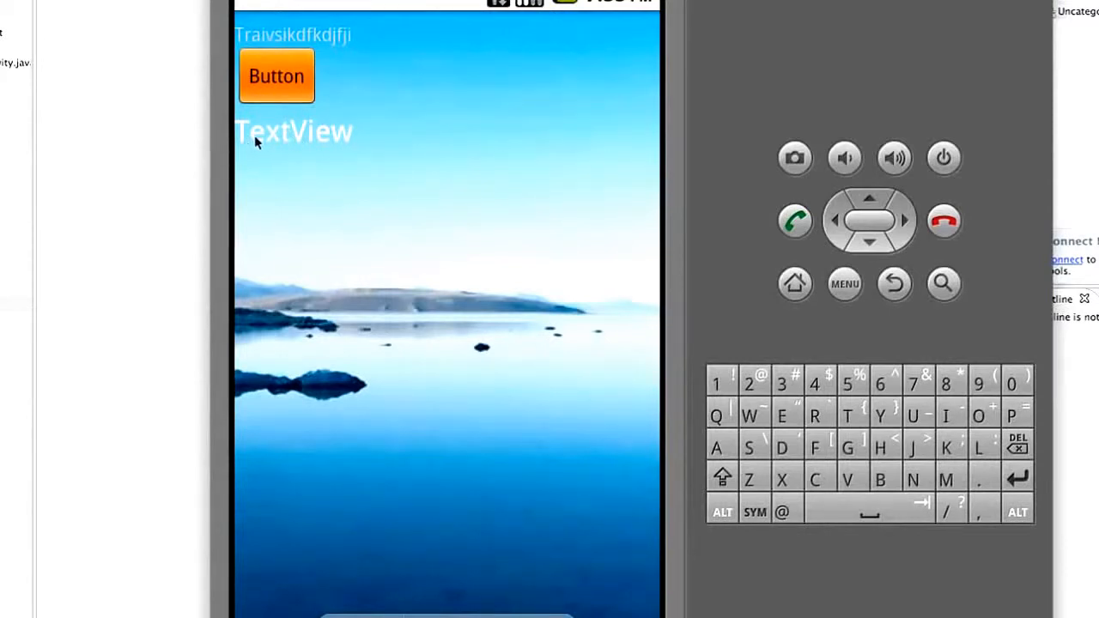
mouse_move(298, 49)
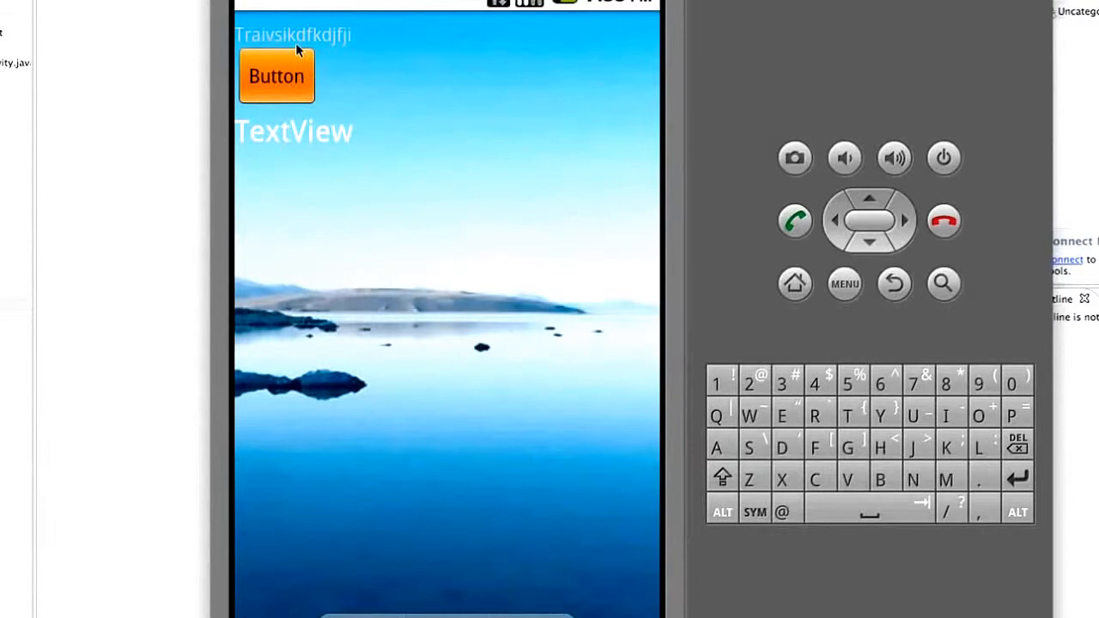
mouse_move(324, 115)
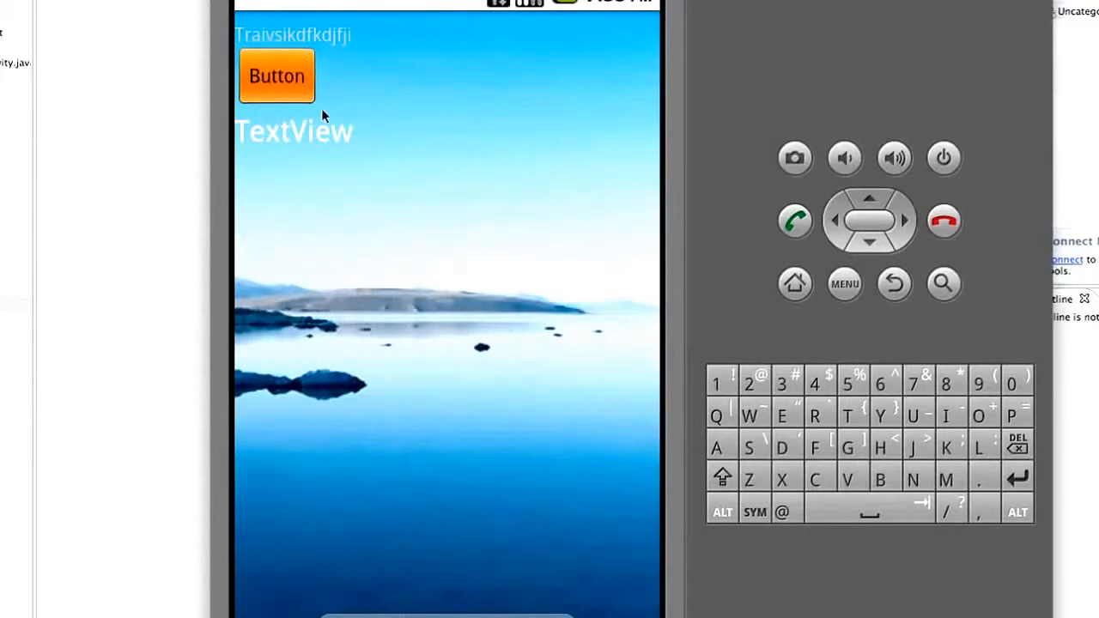
mouse_move(331, 79)
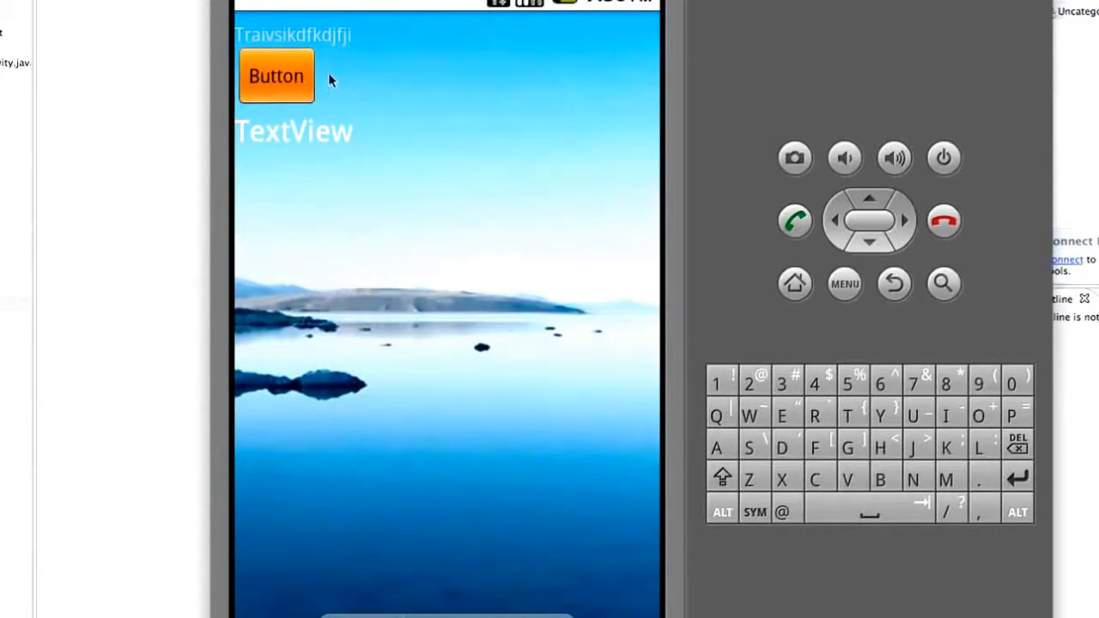
left_click(277, 75)
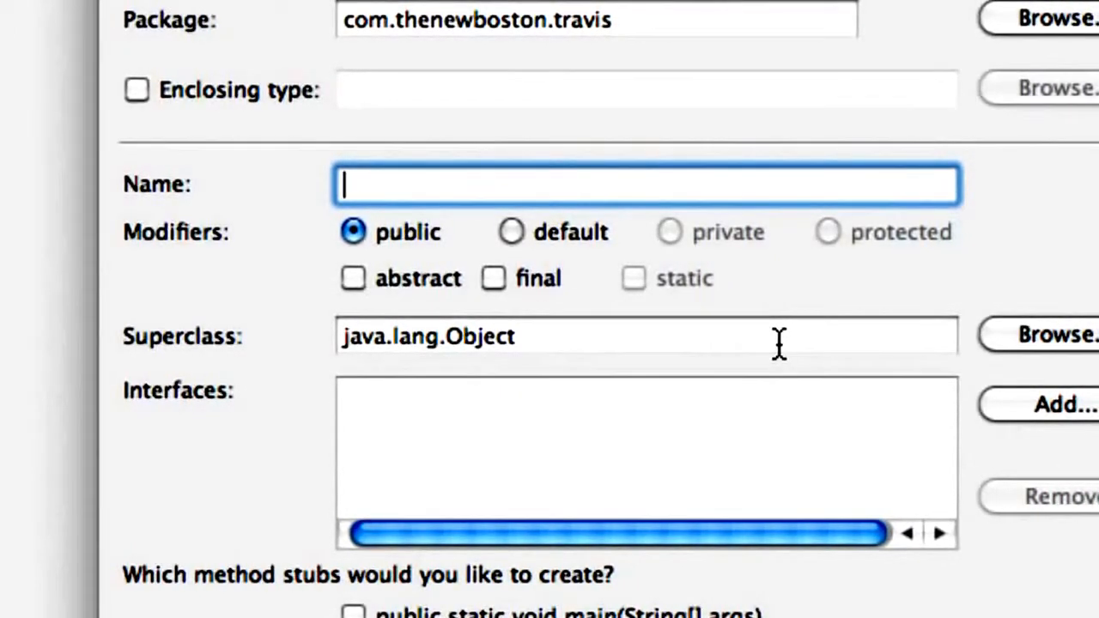
Name the new Java classes PointlessWidget and WidgetConfig in the class wizard.
type("P")
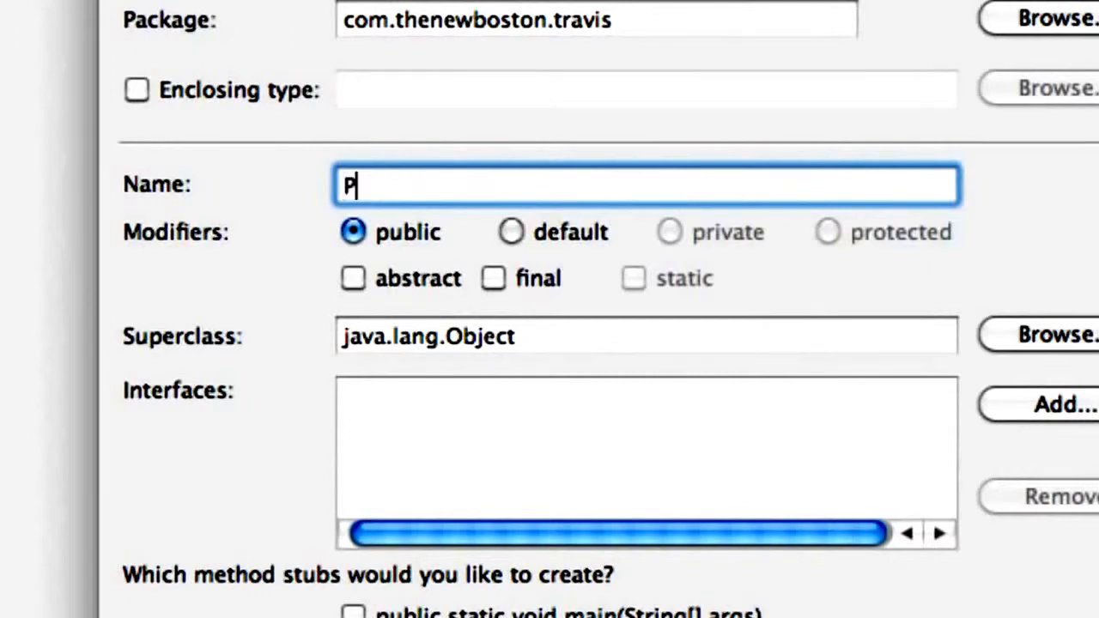
type("ointless")
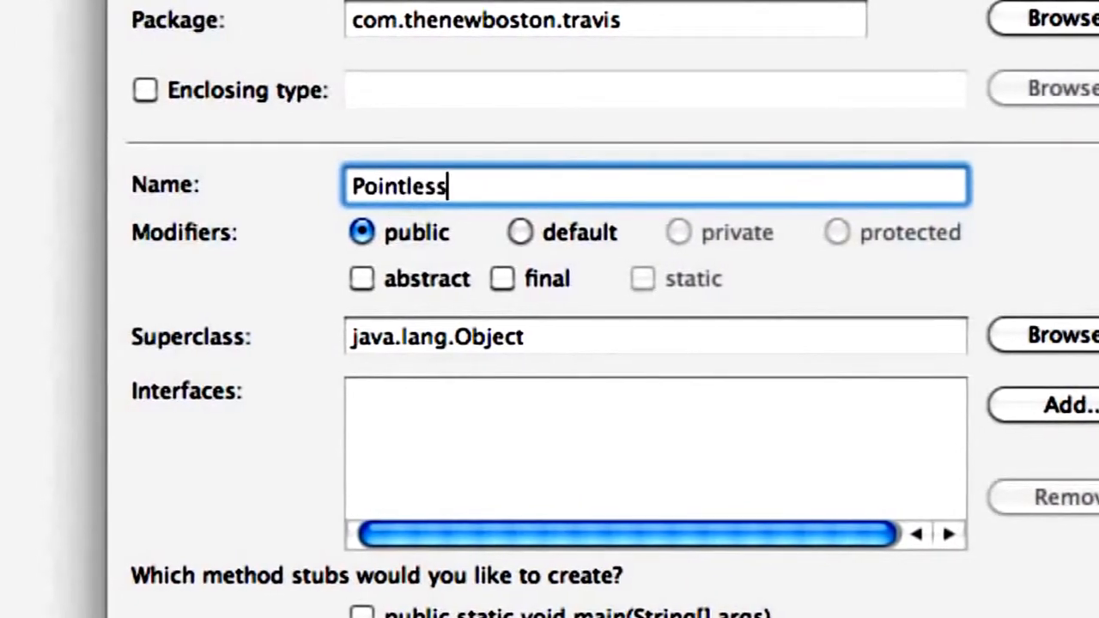
type("Widget")
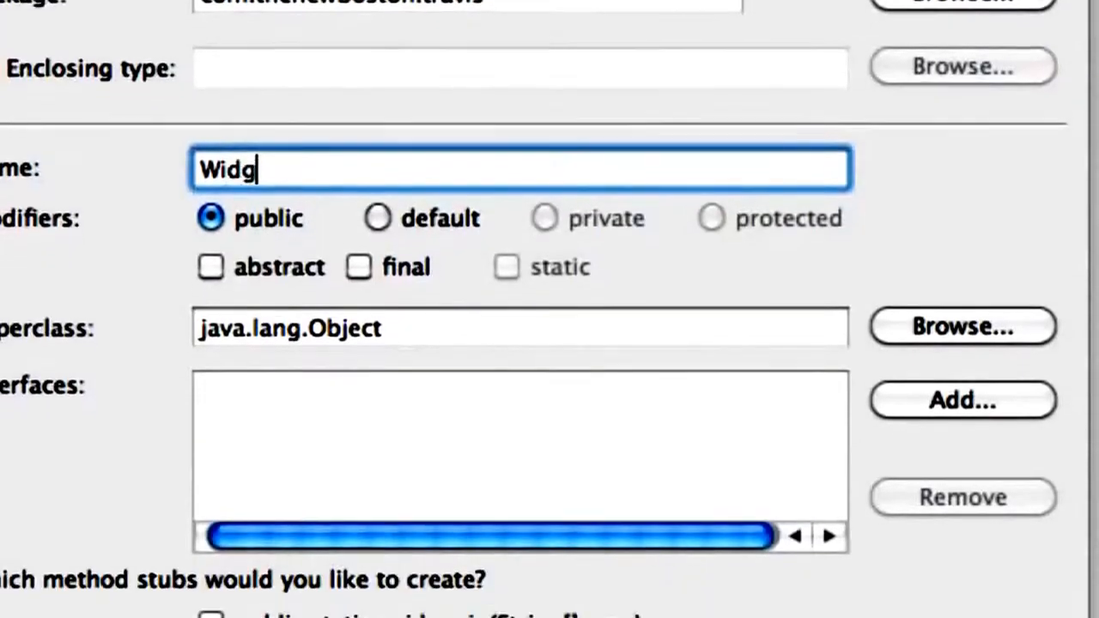
type("etConfig")
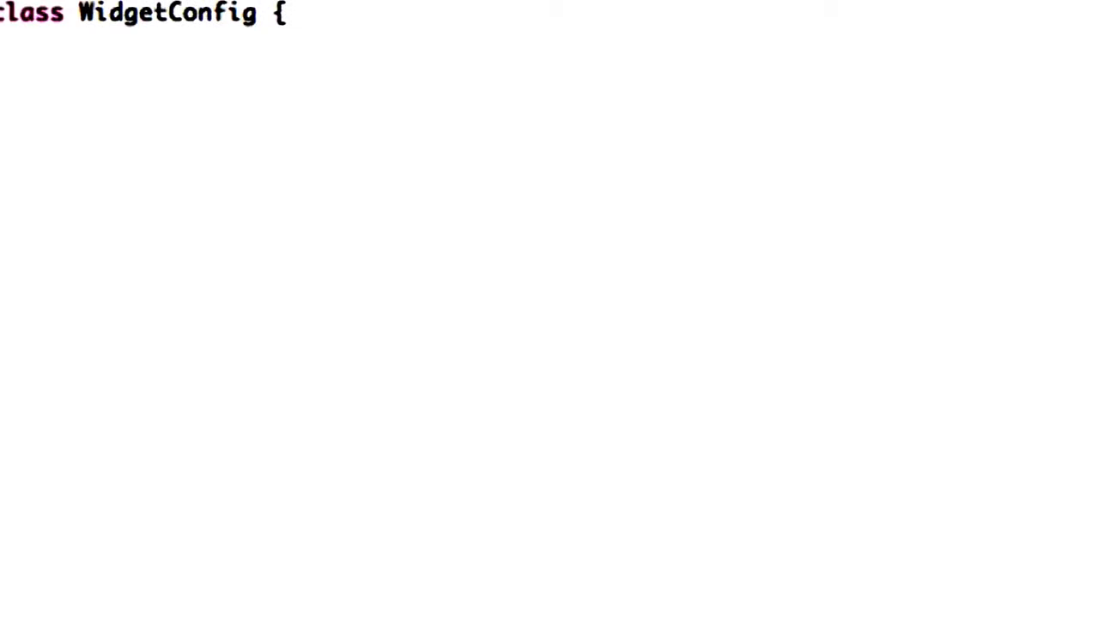
Open AndroidManifest.xml and place the cursor on the blank line before </application>.
left_click(730, 18)
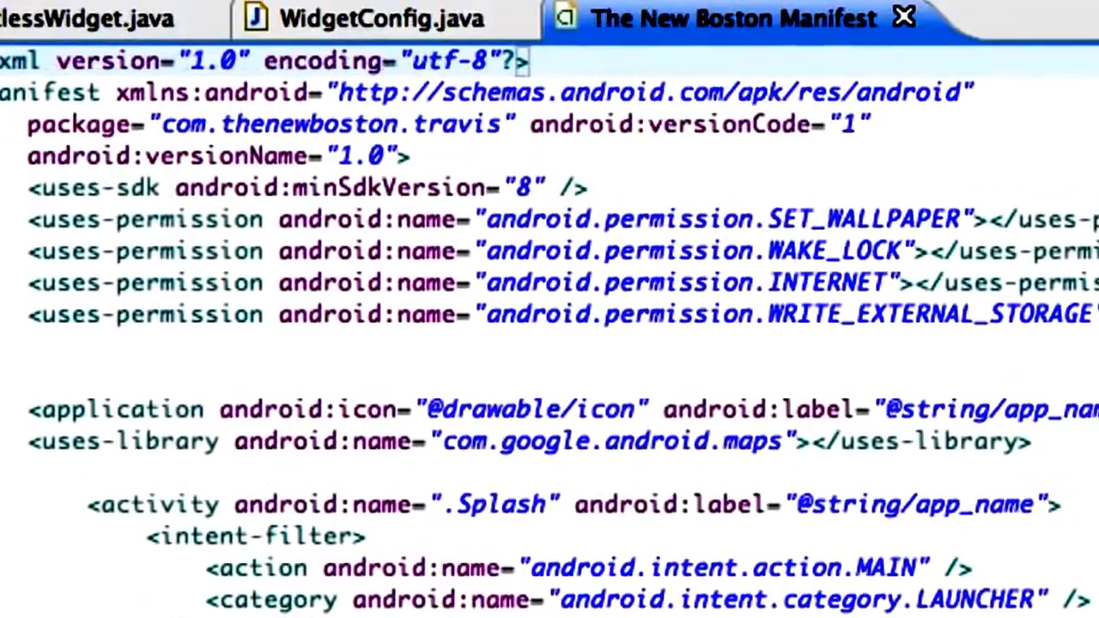
scroll("down", 3)
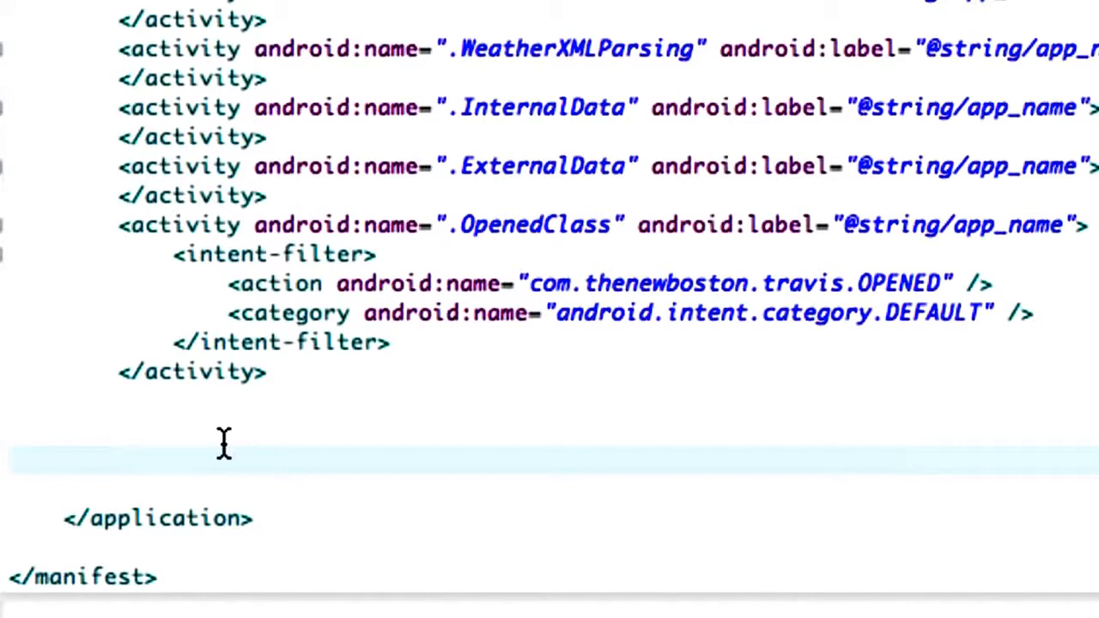
left_click(121, 460)
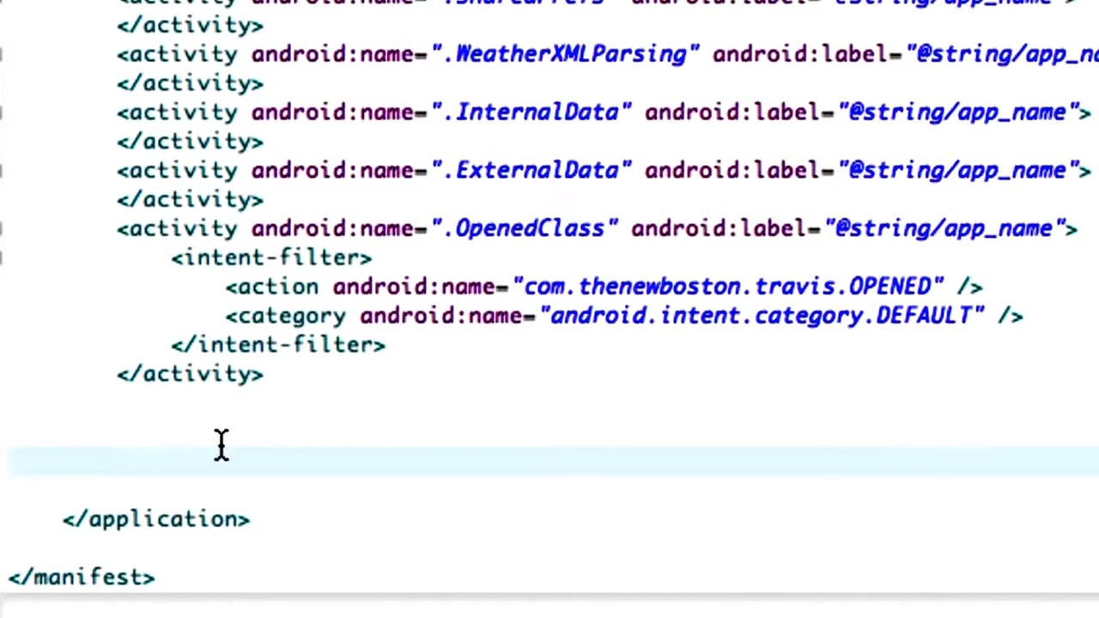
left_click(119, 460)
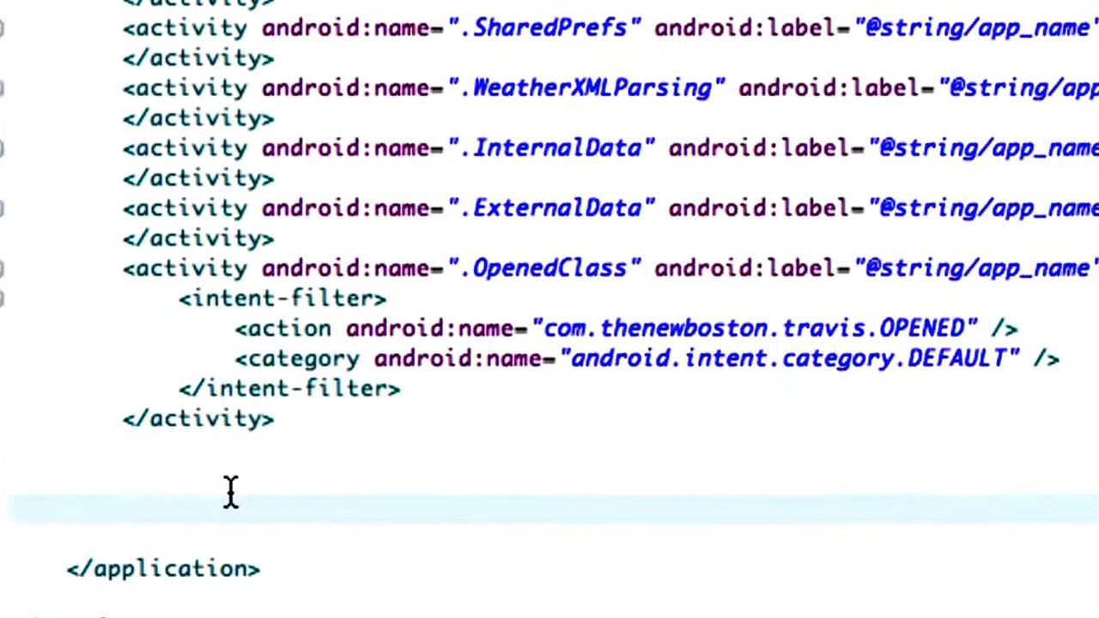
type("<receiver ></receiver>")
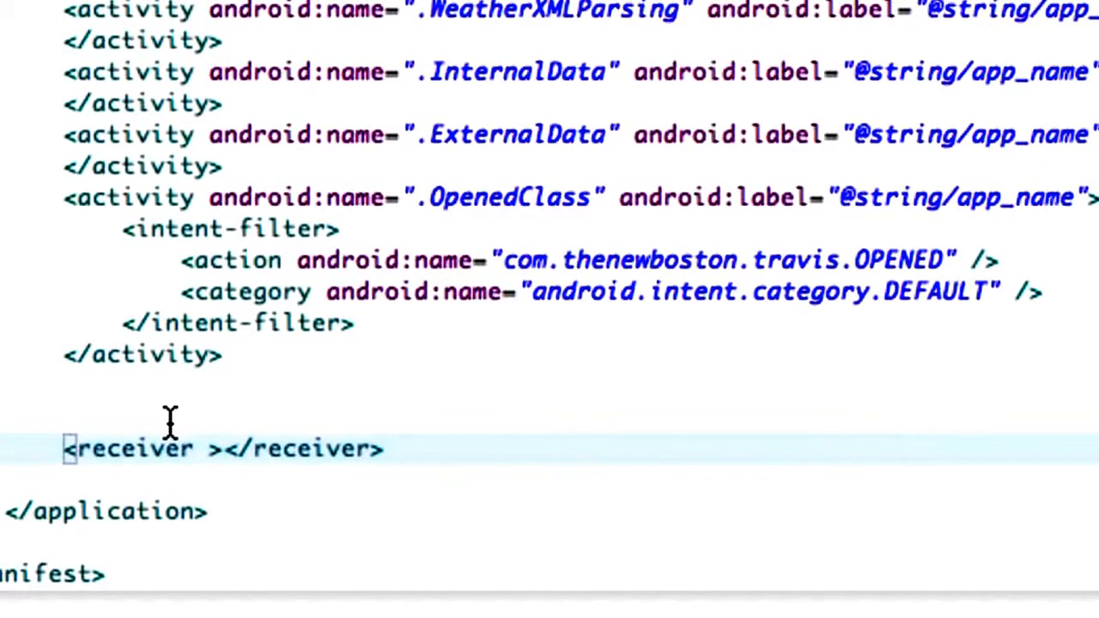
type("android:name=")
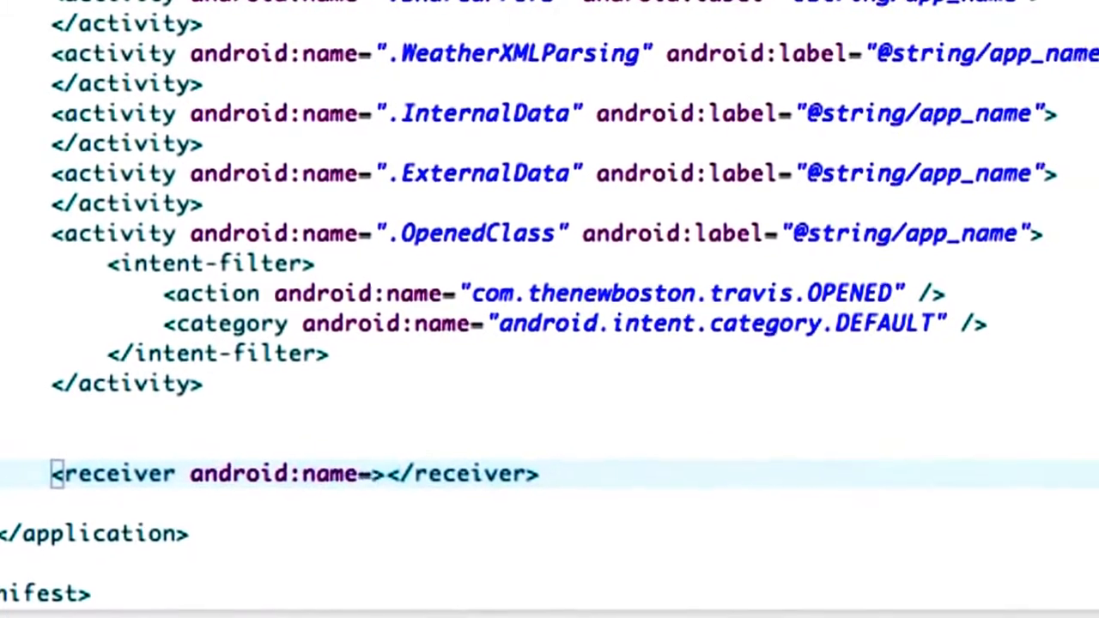
type(".P\"")
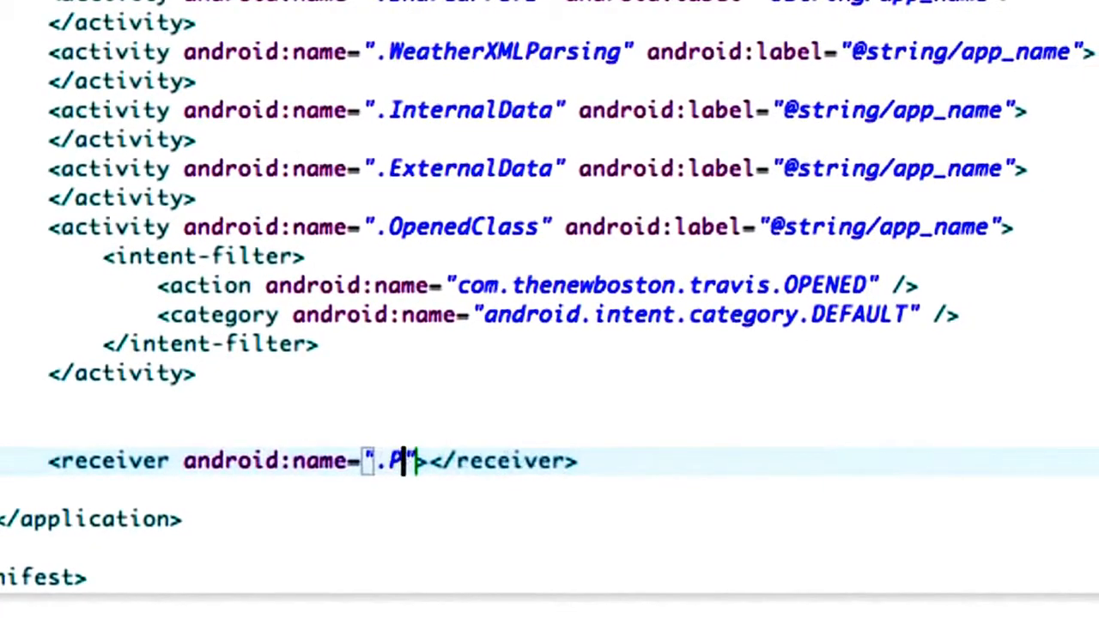
type("ointless")
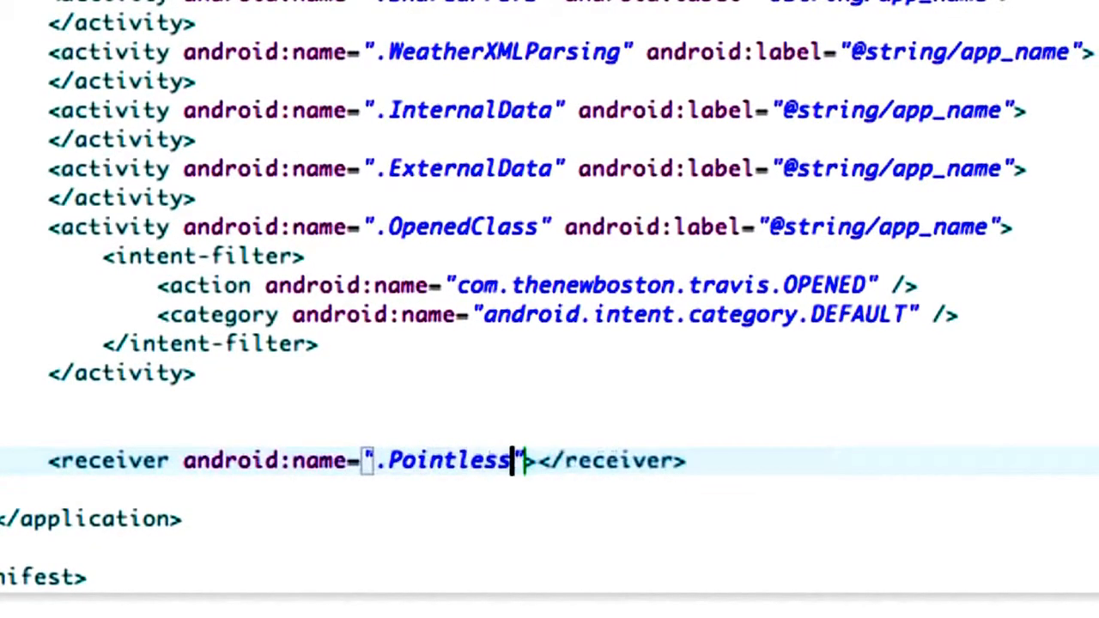
type("Widt")
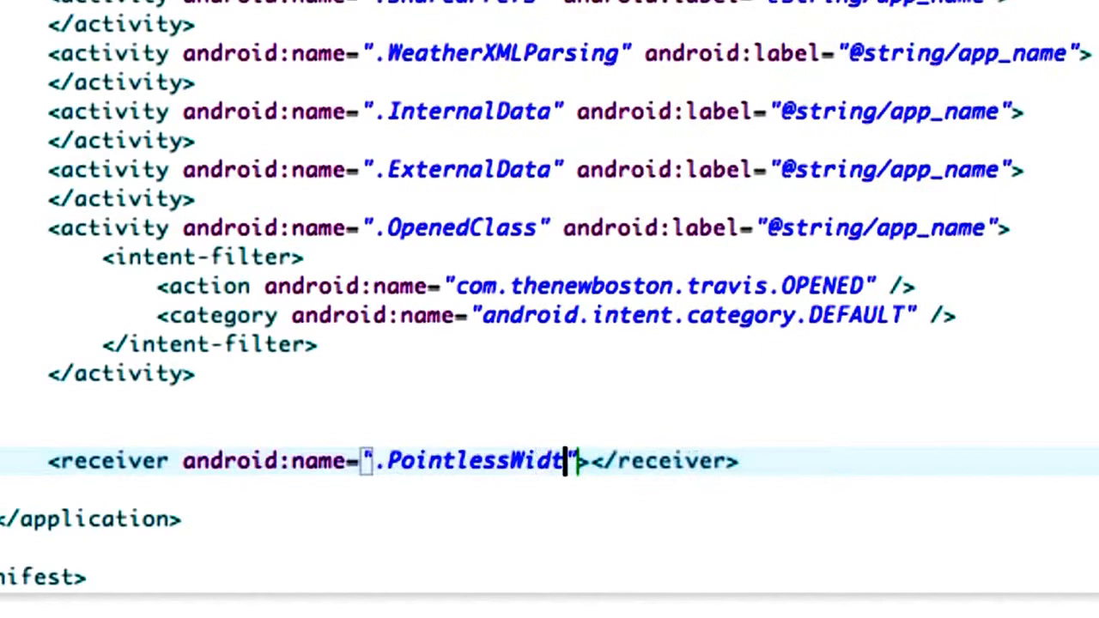
type("et")
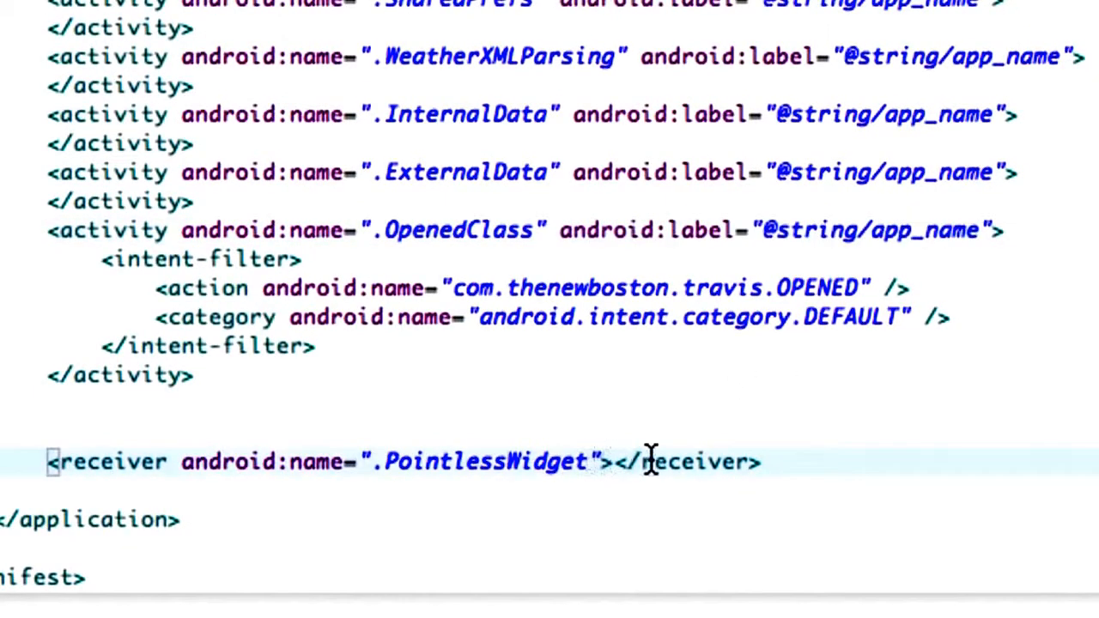
type("android:label=\"@string/app_name\"")
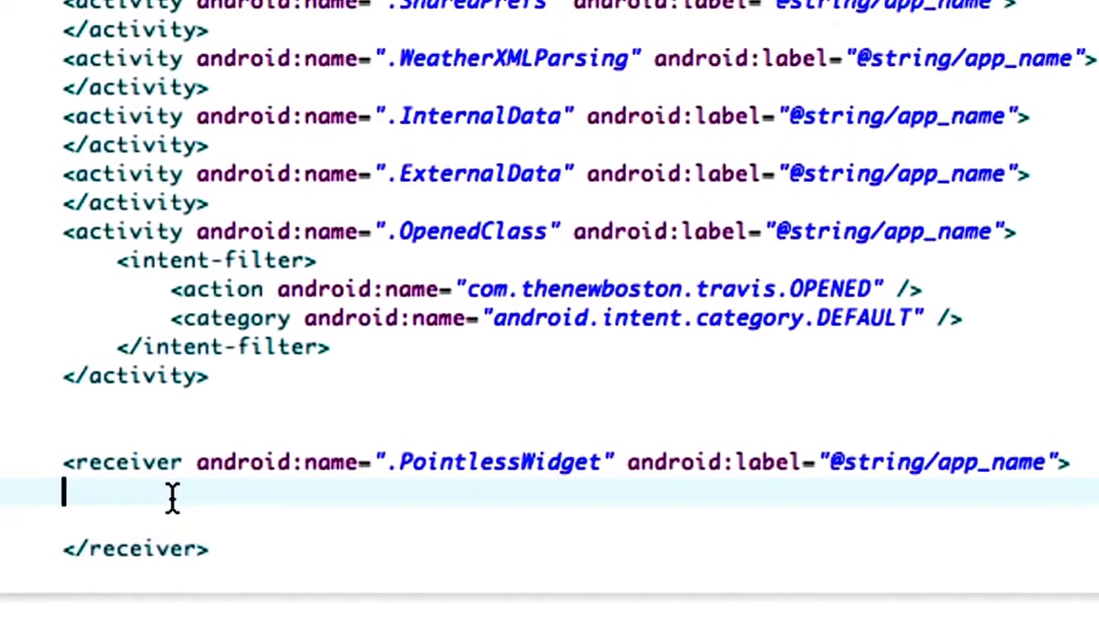
Insert an intent-filter in the receiver and begin an <action android:name=" element.
type("<")
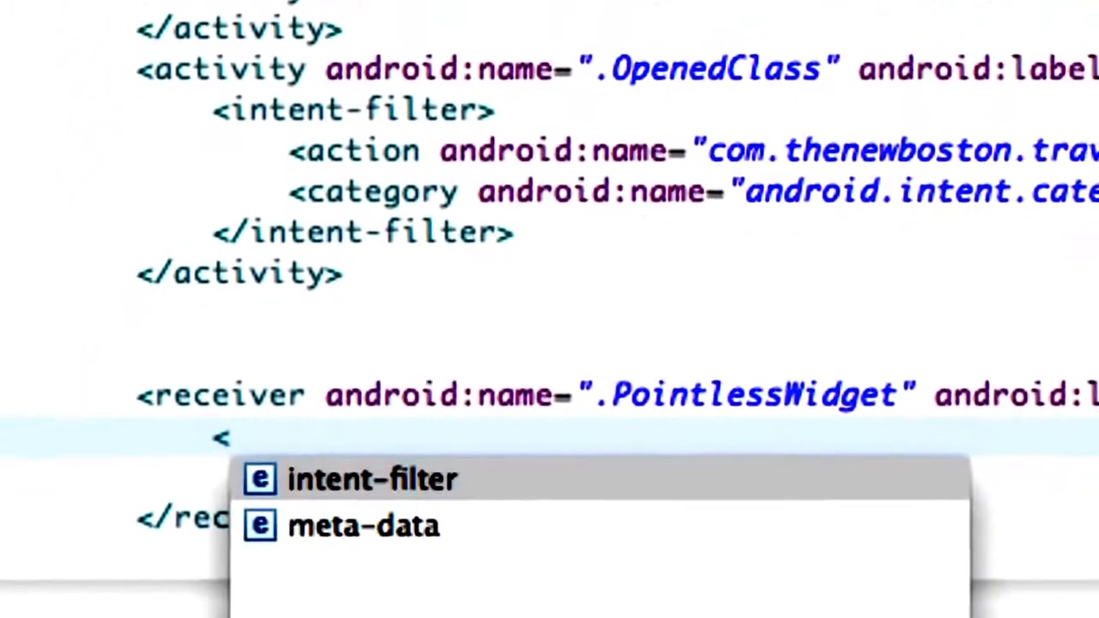
left_click(371, 479)
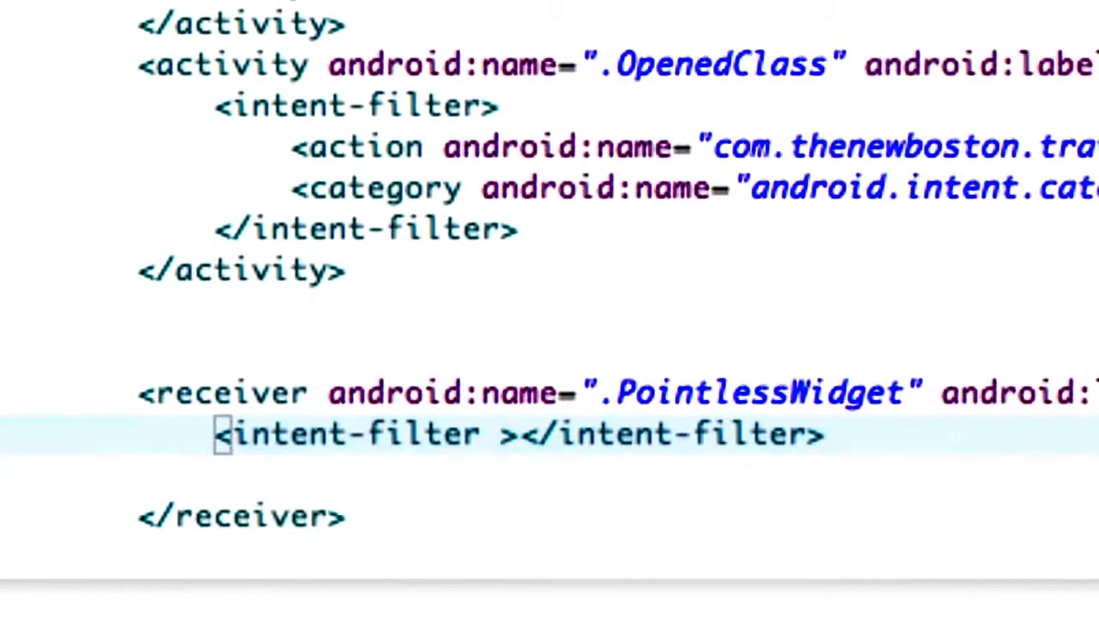
key("enter")
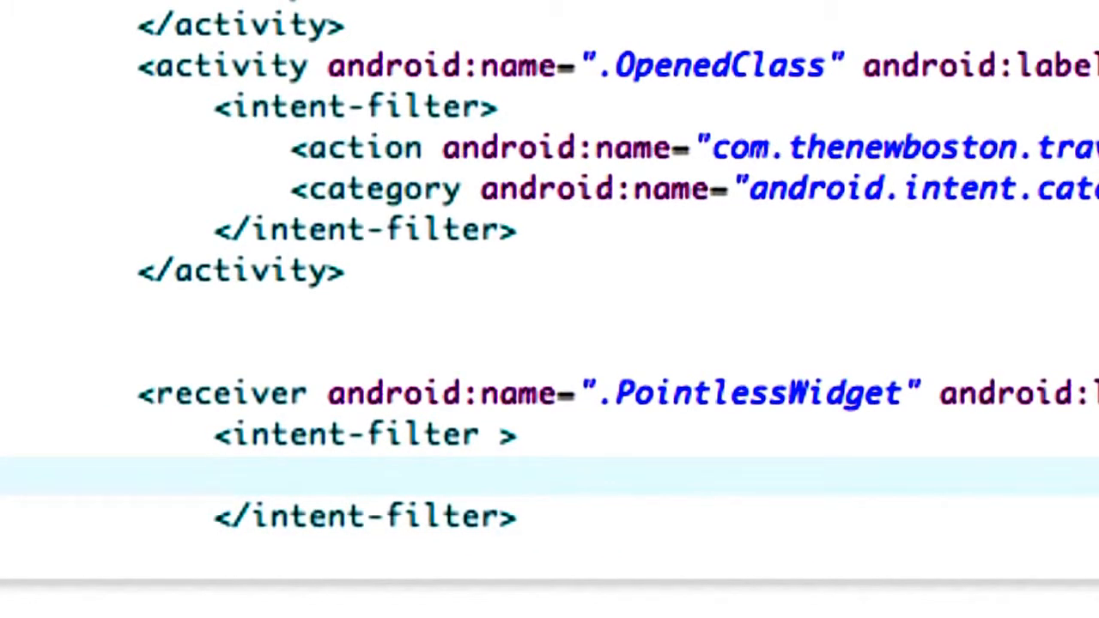
type("<action a")
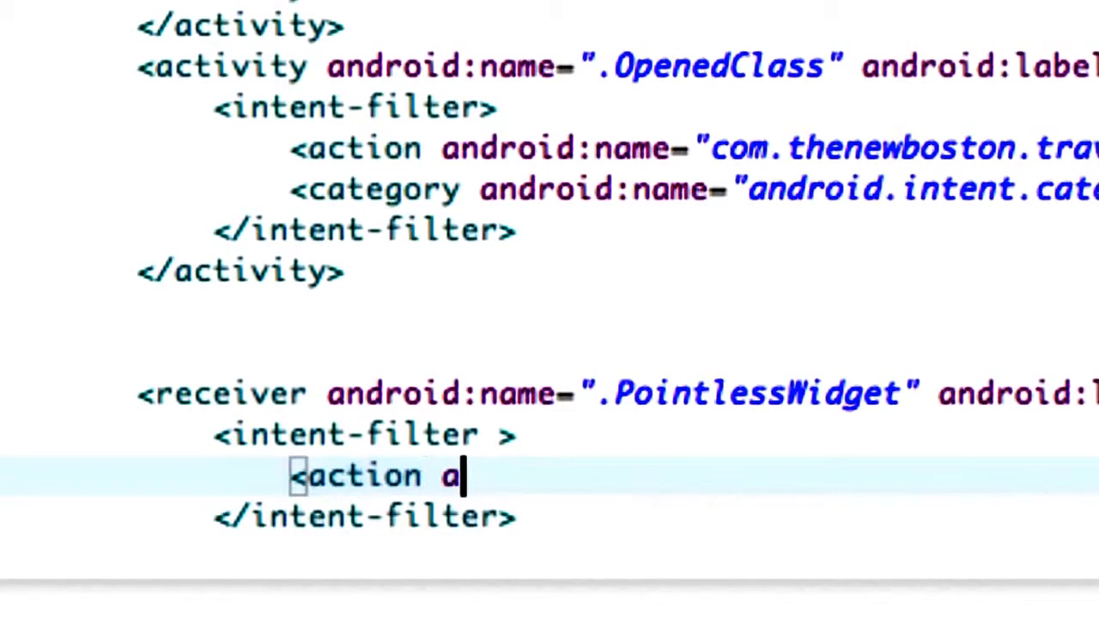
type("ndroid:na")
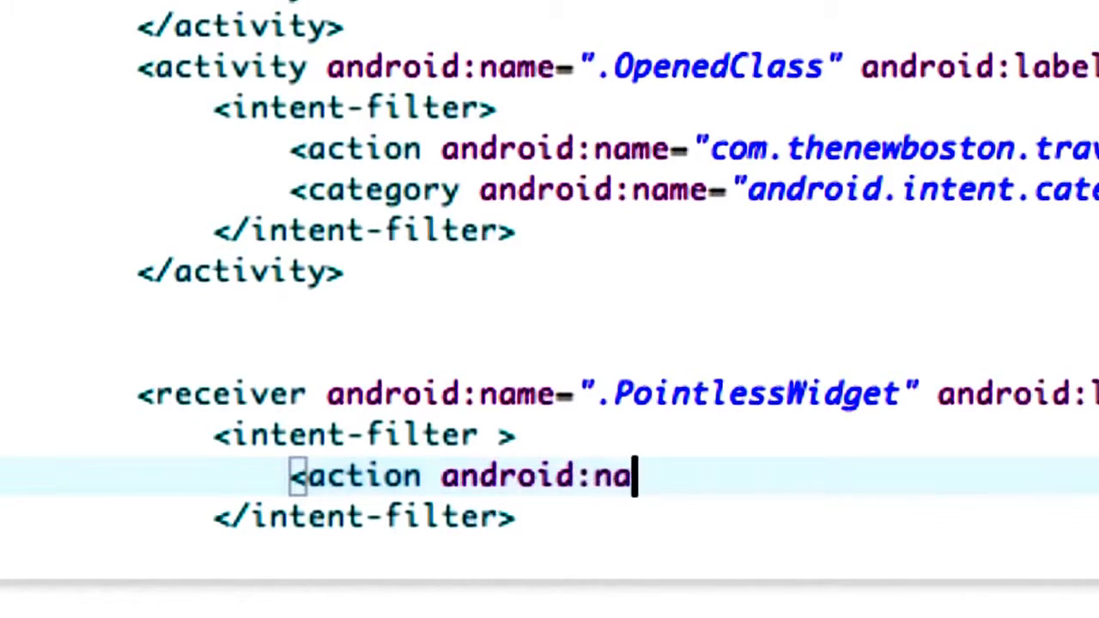
type("me=")
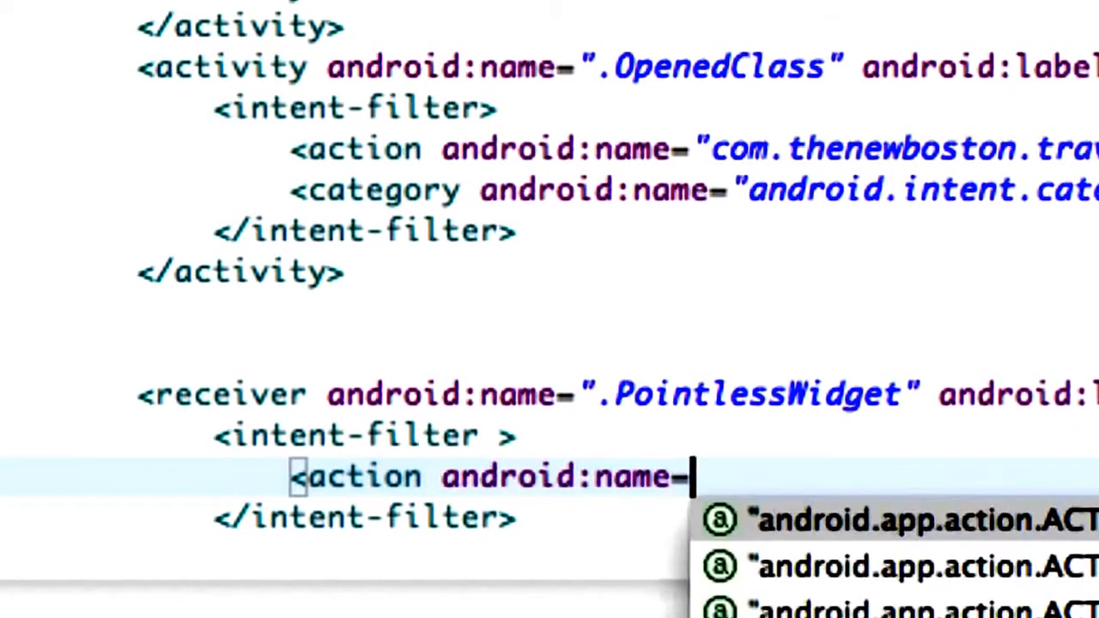
type("\"")
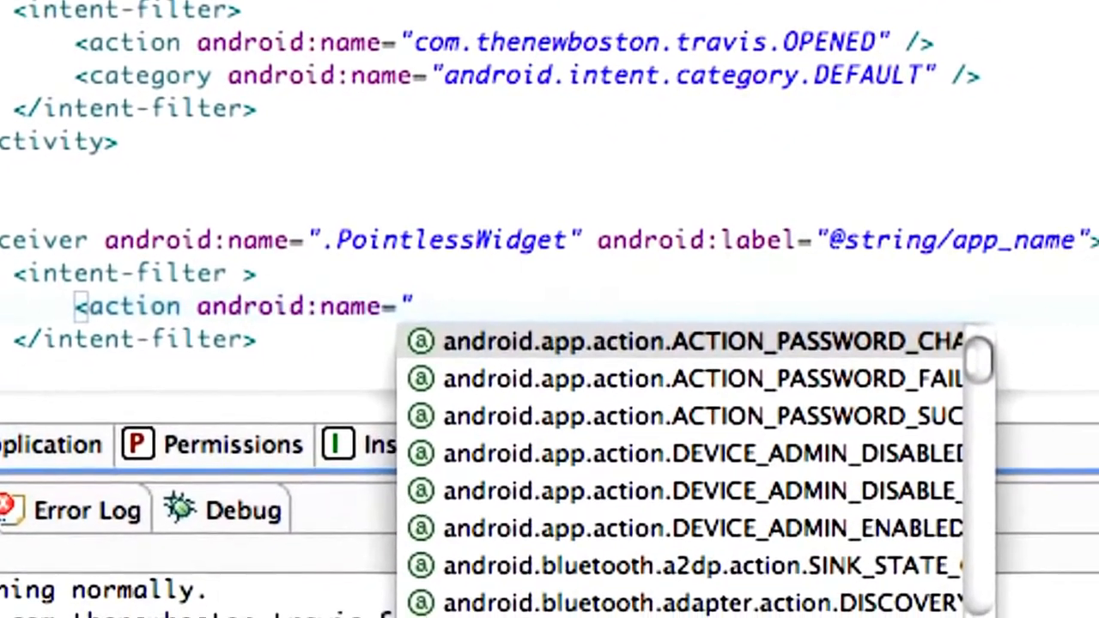
Complete the action name android.appwidget.action.APPWIDGET_UPDATE and self-close the tag.
type("android.")
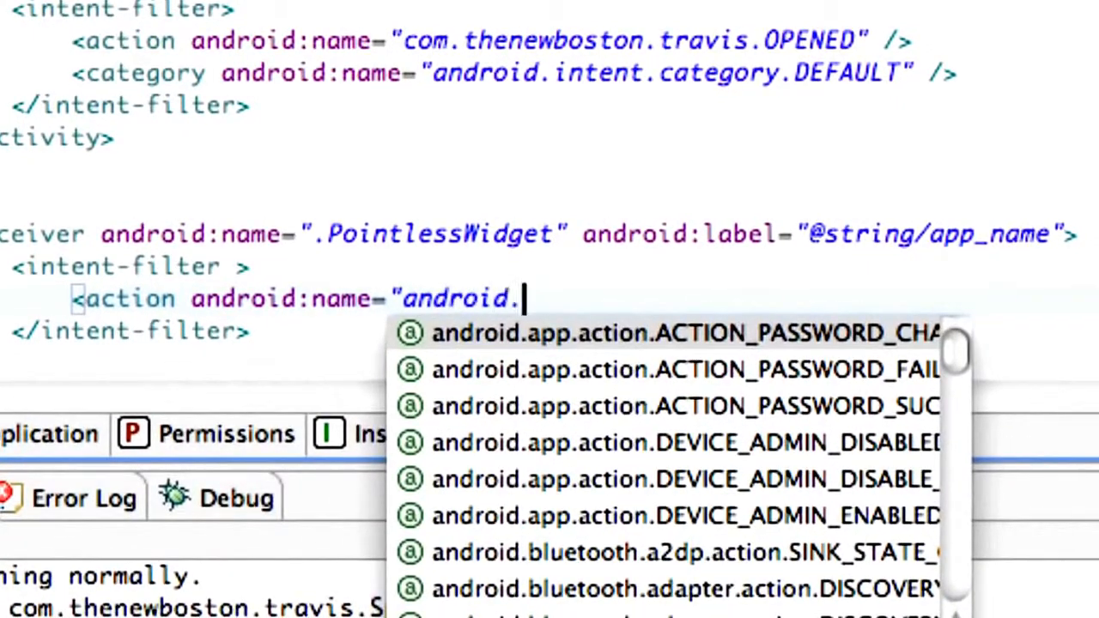
type("appwid")
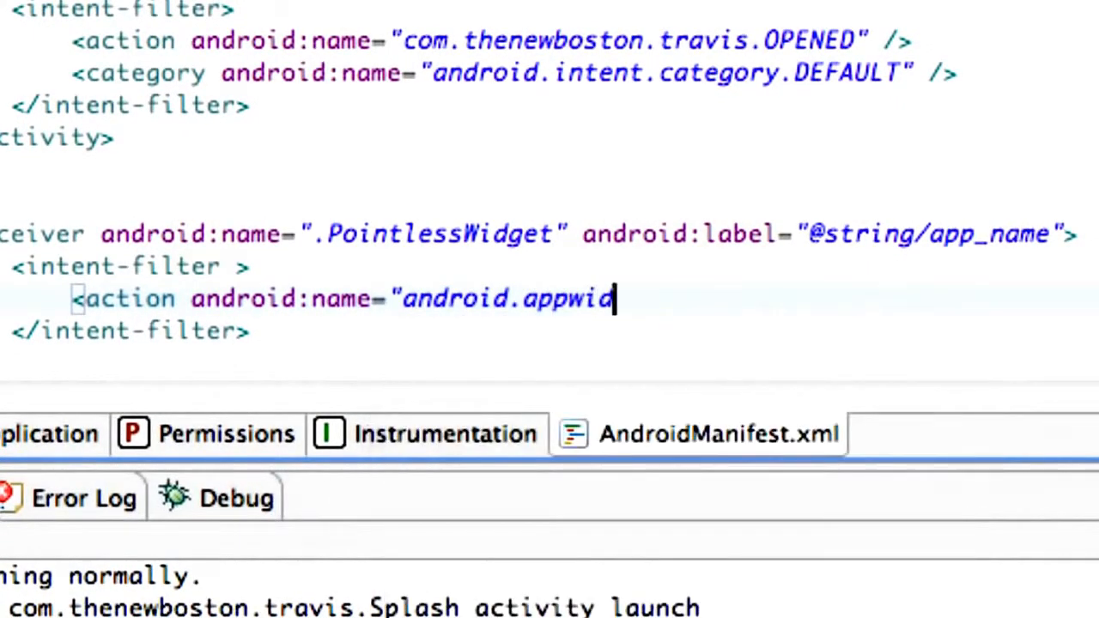
type("get.act")
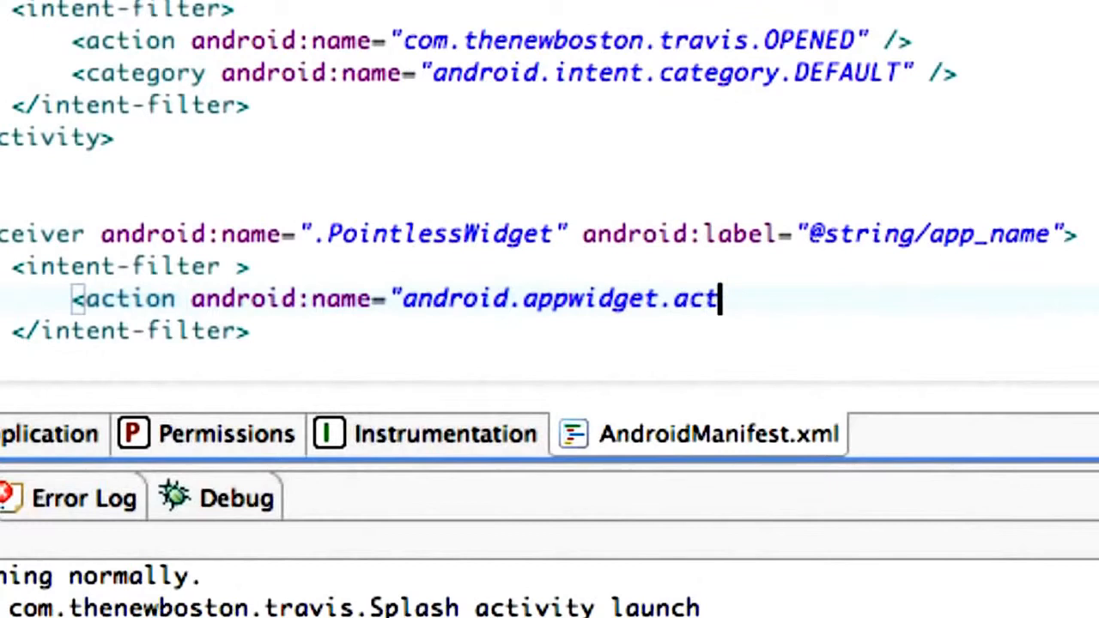
type("ion.APP")
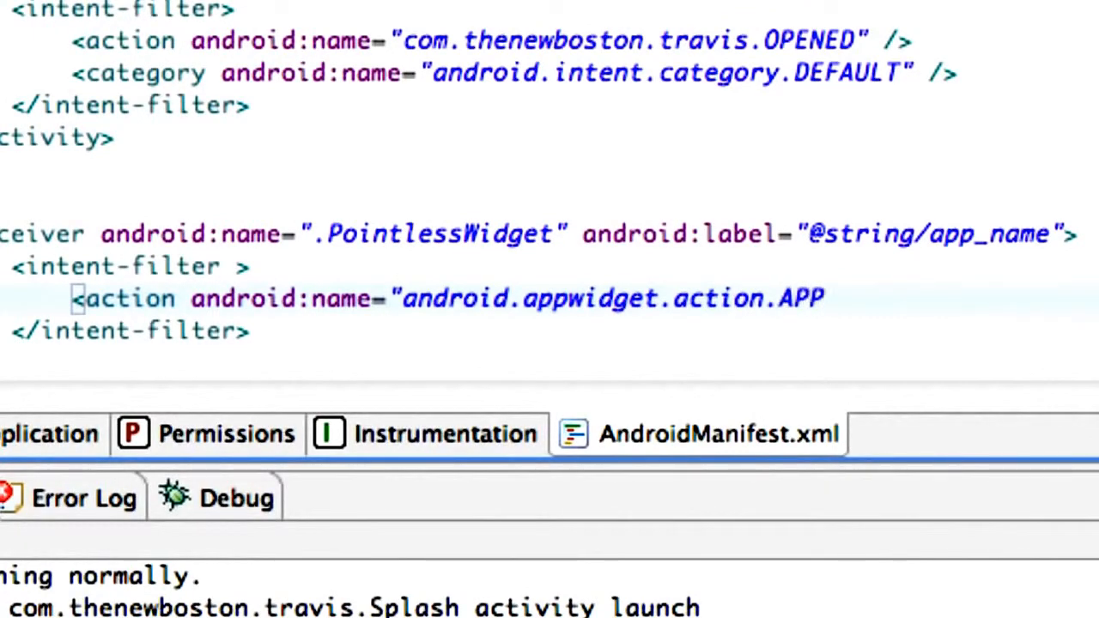
type("WIDGET")
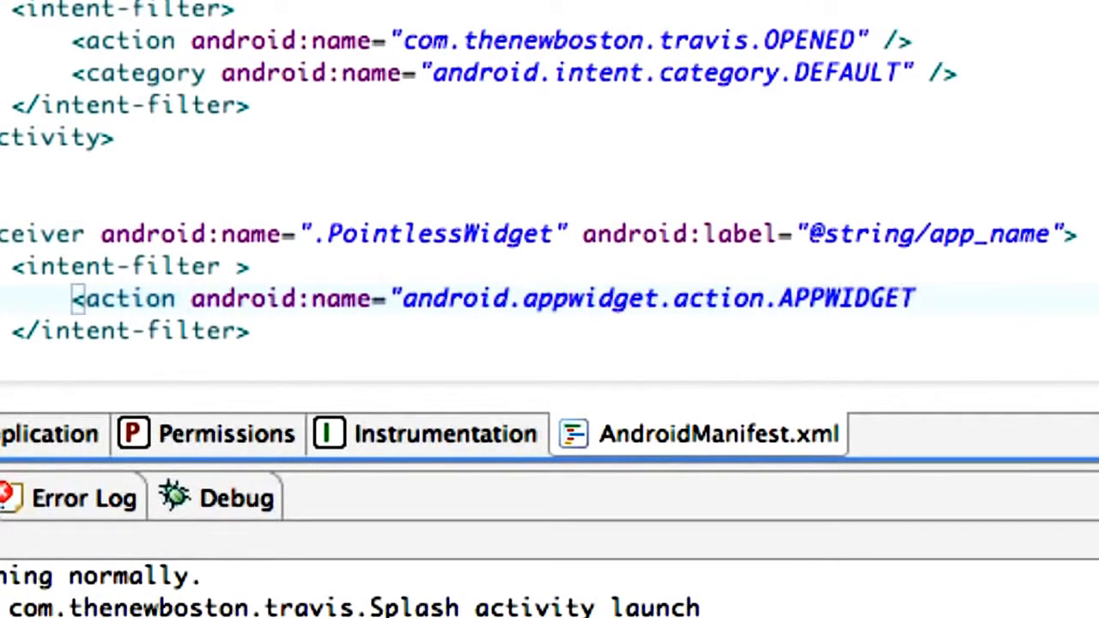
type("_UDA")
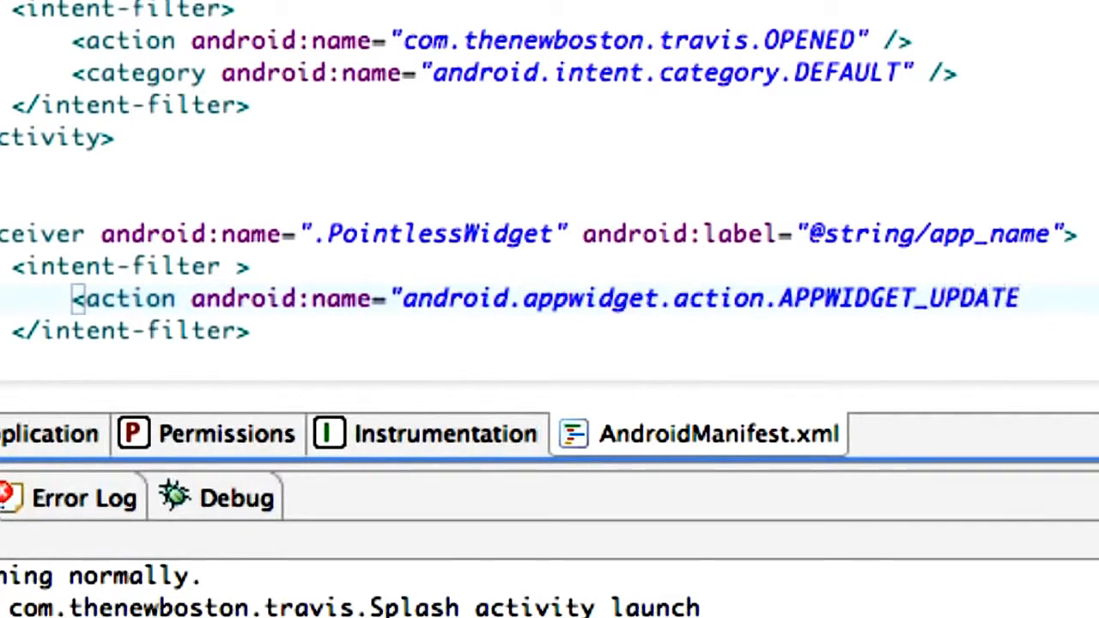
type("\"")
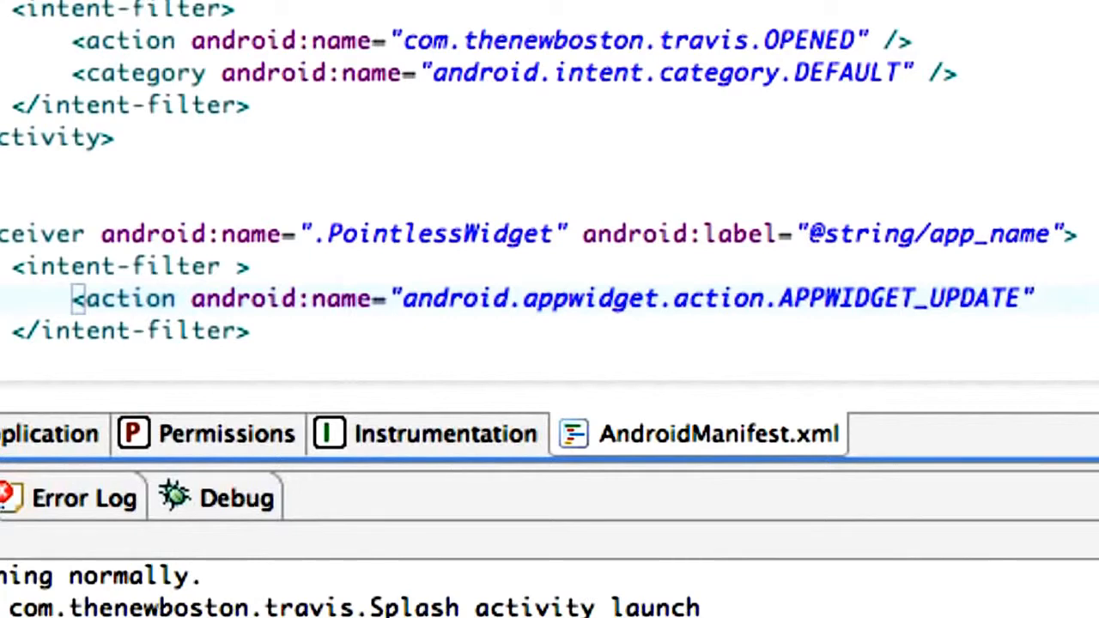
type("/>")
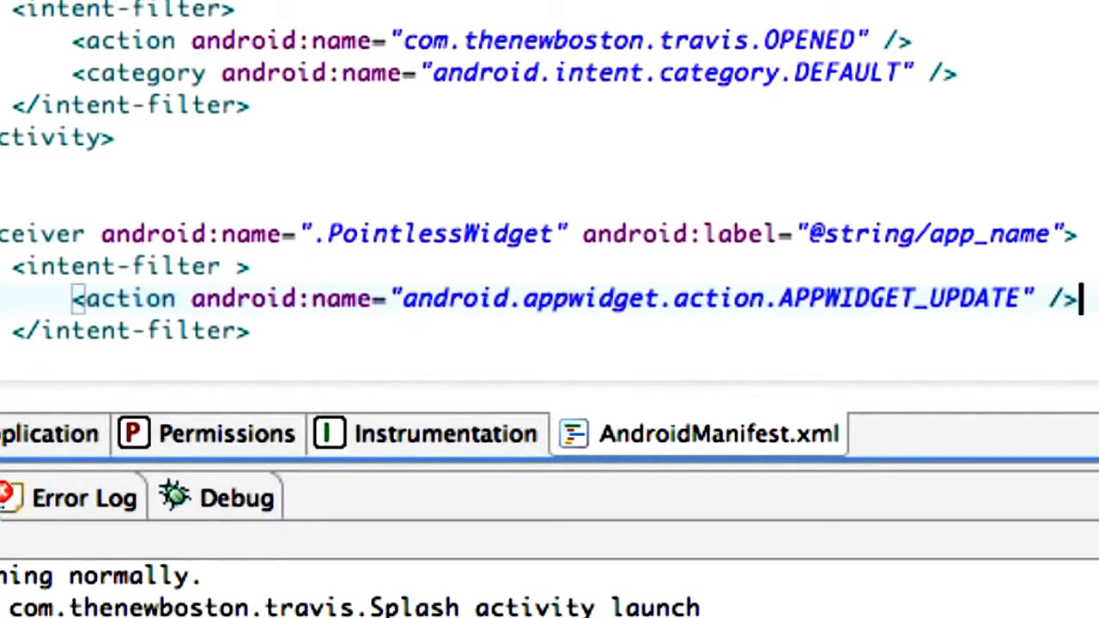
double_click(429, 234)
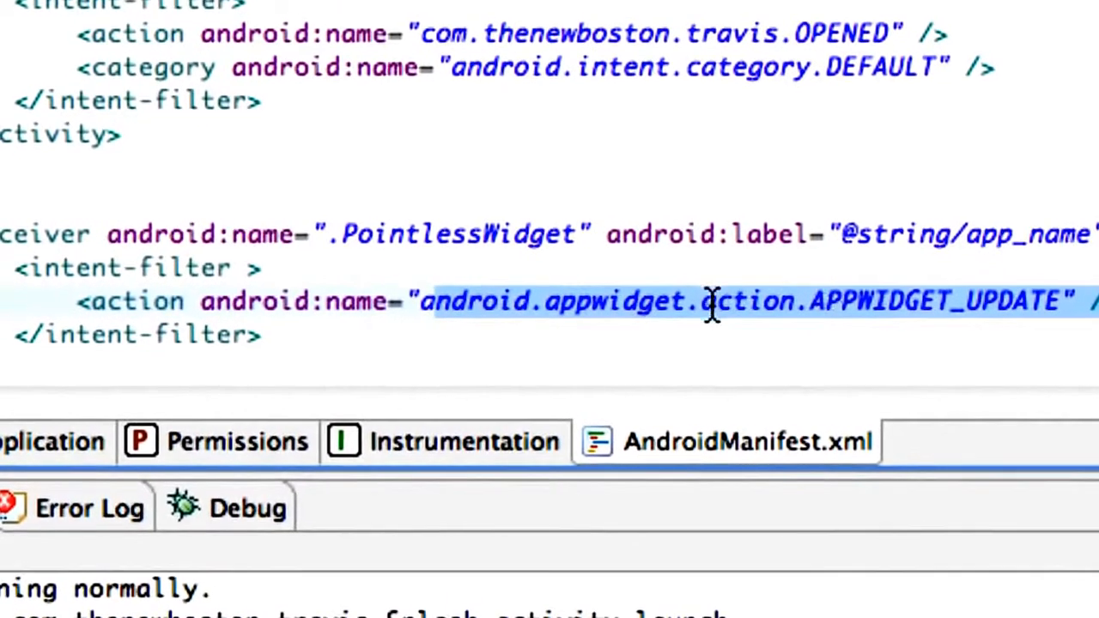
Below the intent-filter, type <meta-data android:name="android.appwidget.provider".
scroll("down", 3)
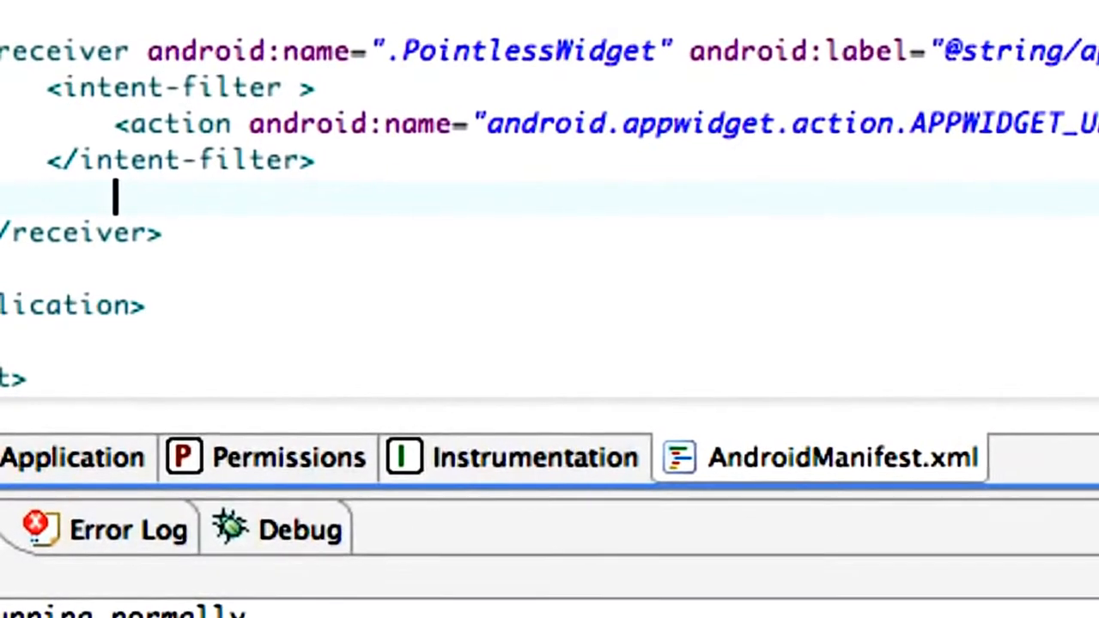
type("<M")
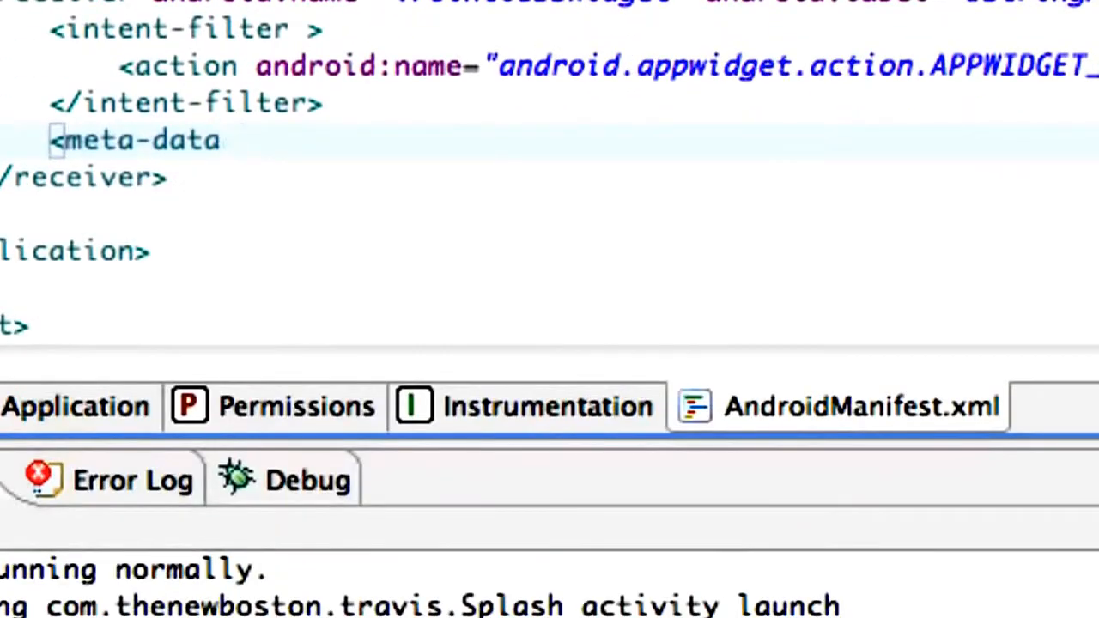
type("android")
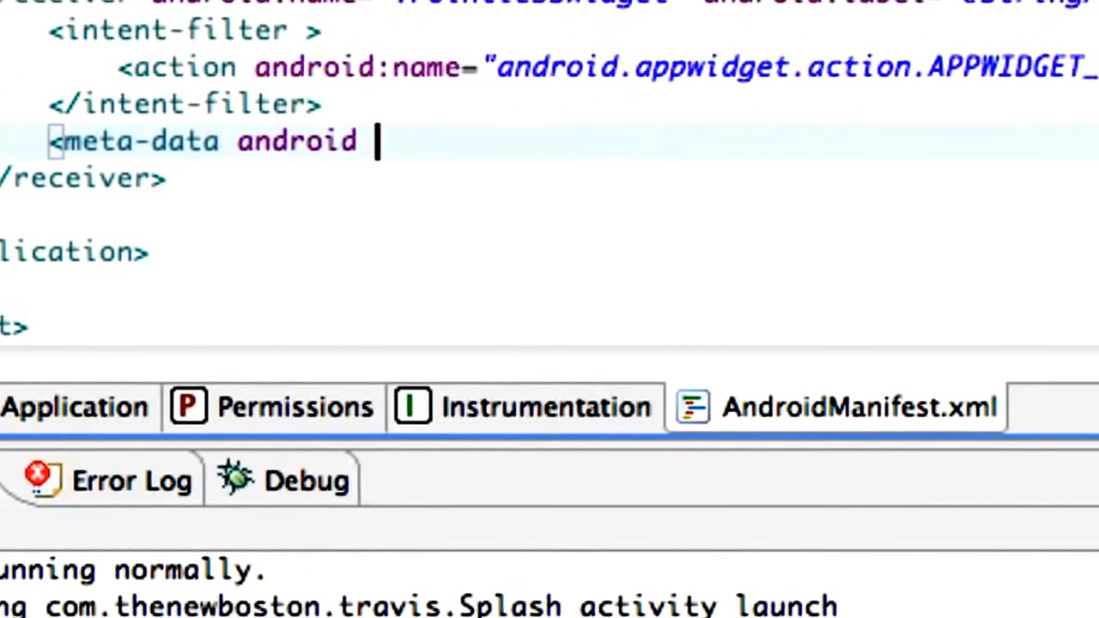
type(":name= \"android")
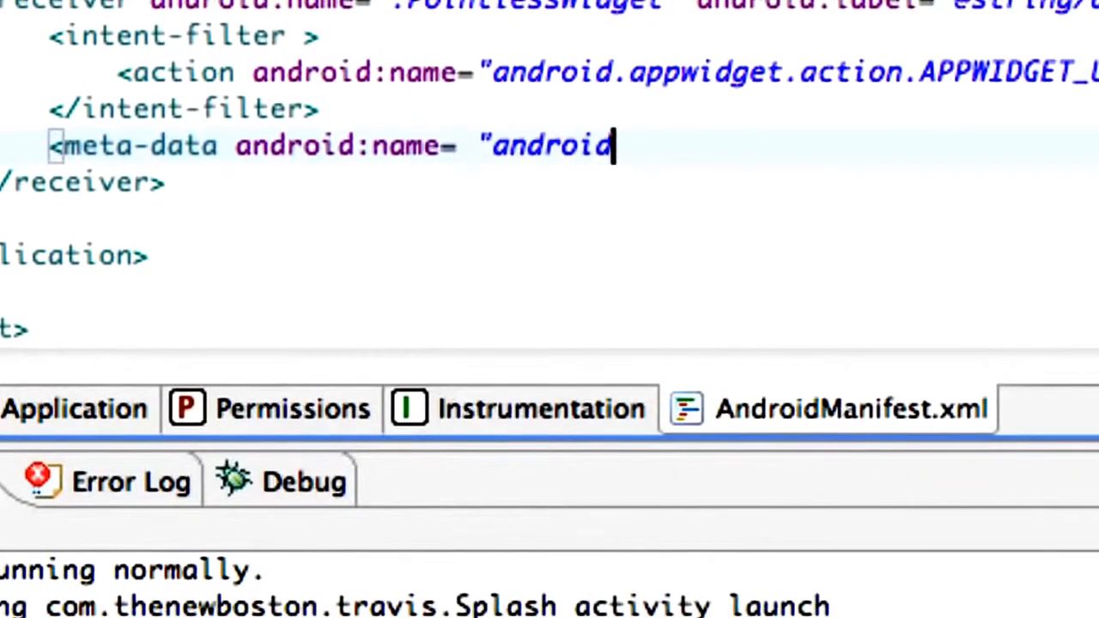
type(".appwi")
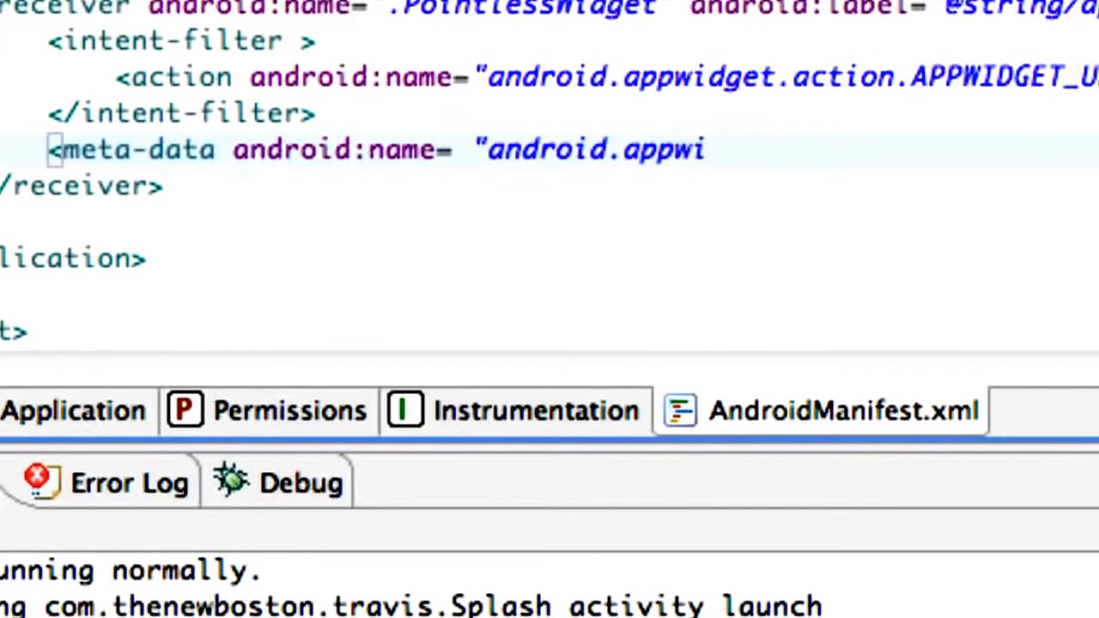
type("dget.")
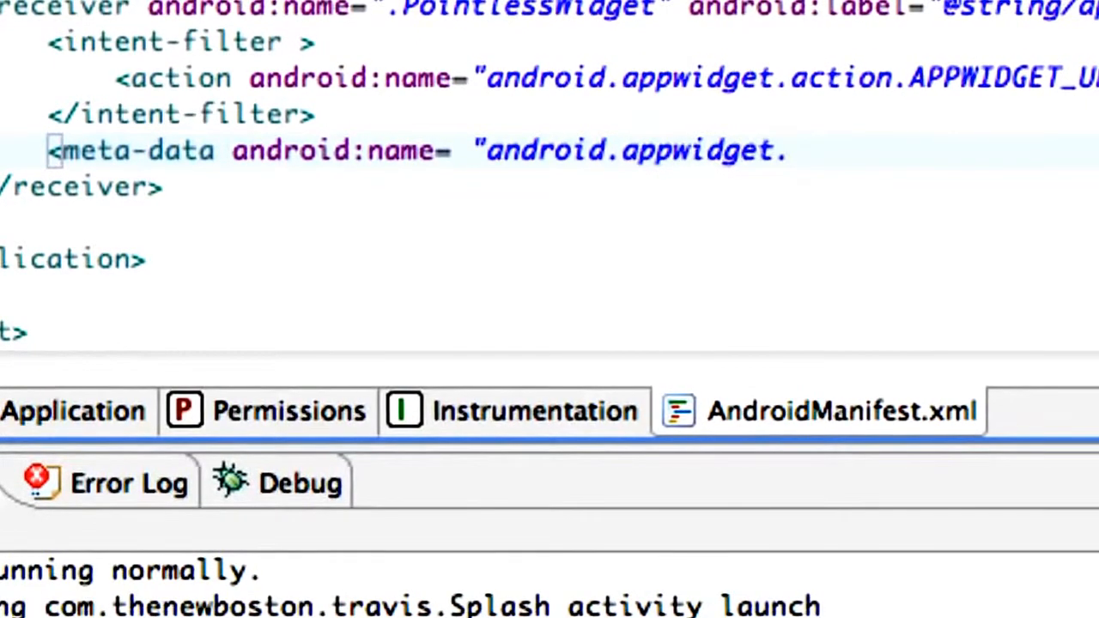
type("provide")
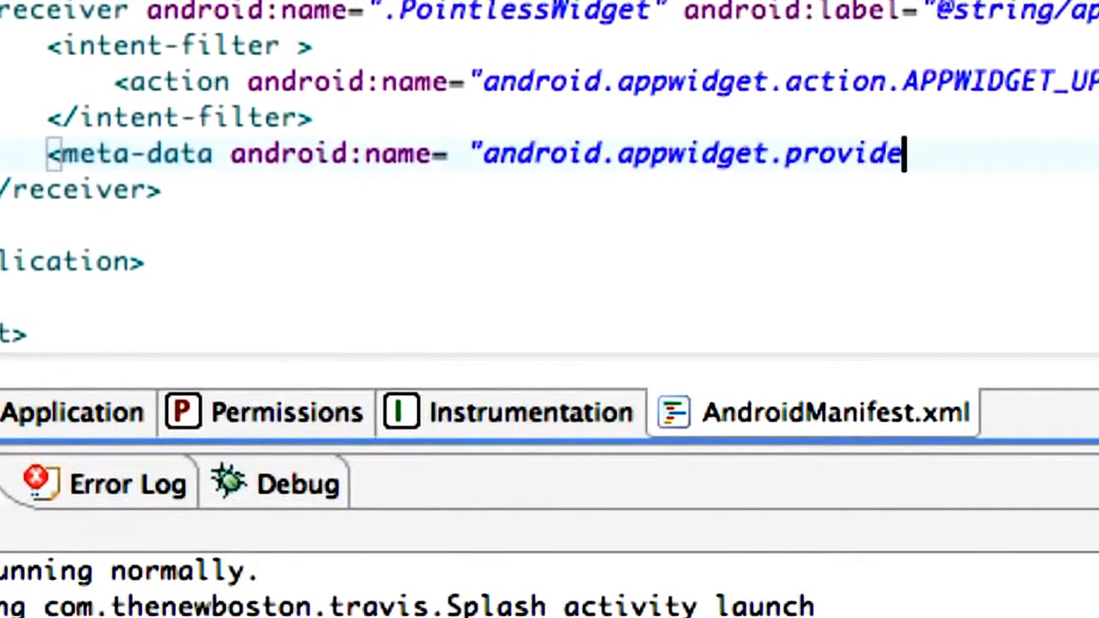
type("r\"")
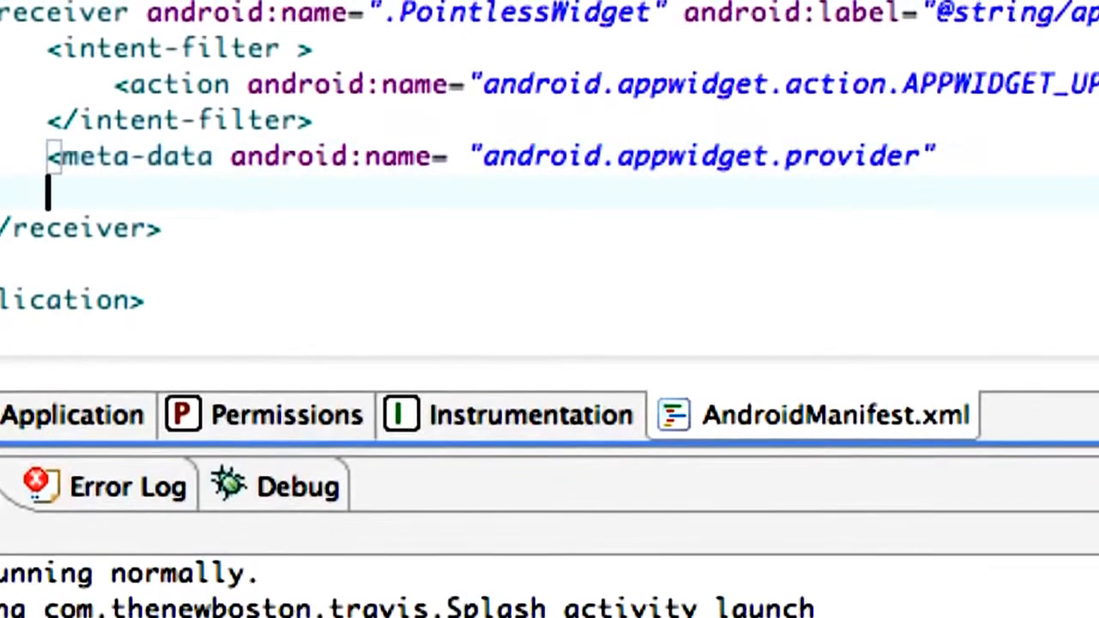
type("and")
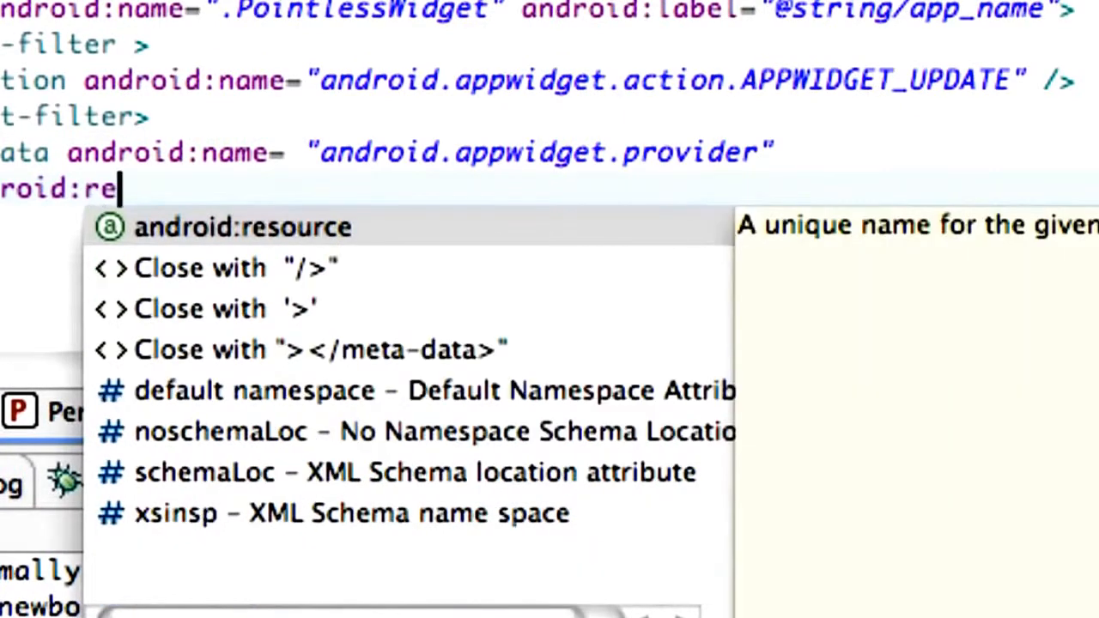
type("sou")
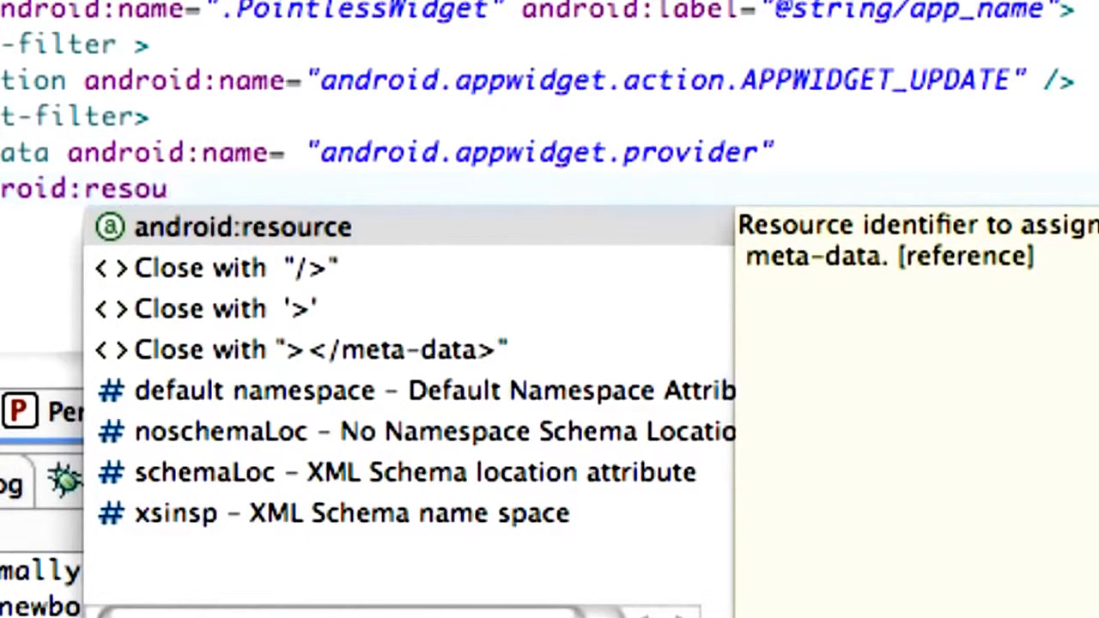
type("rce")
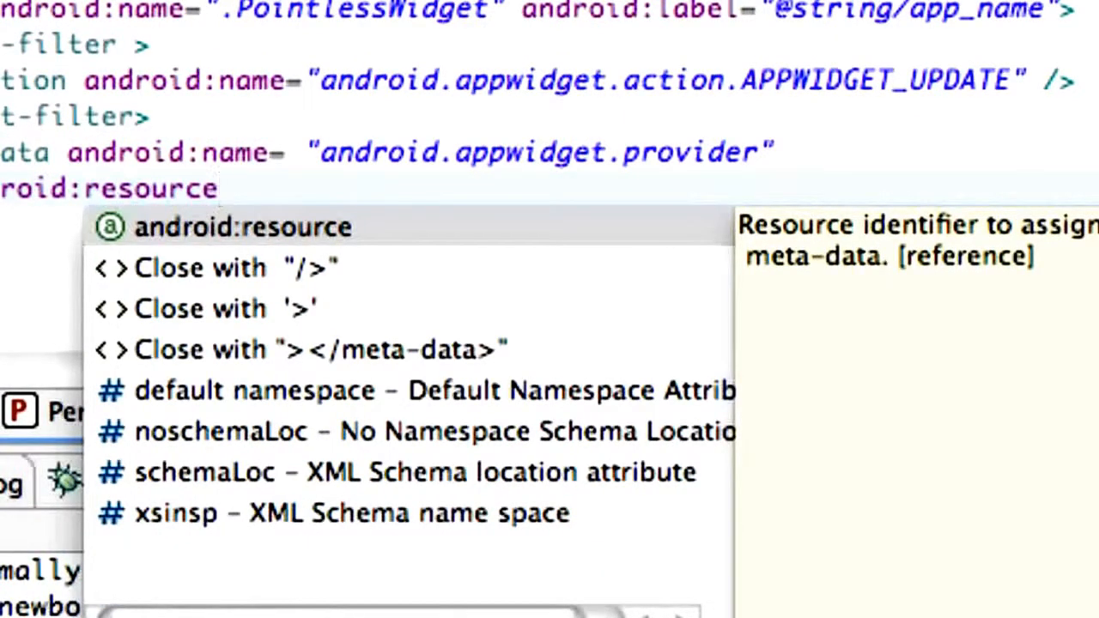
type("=")
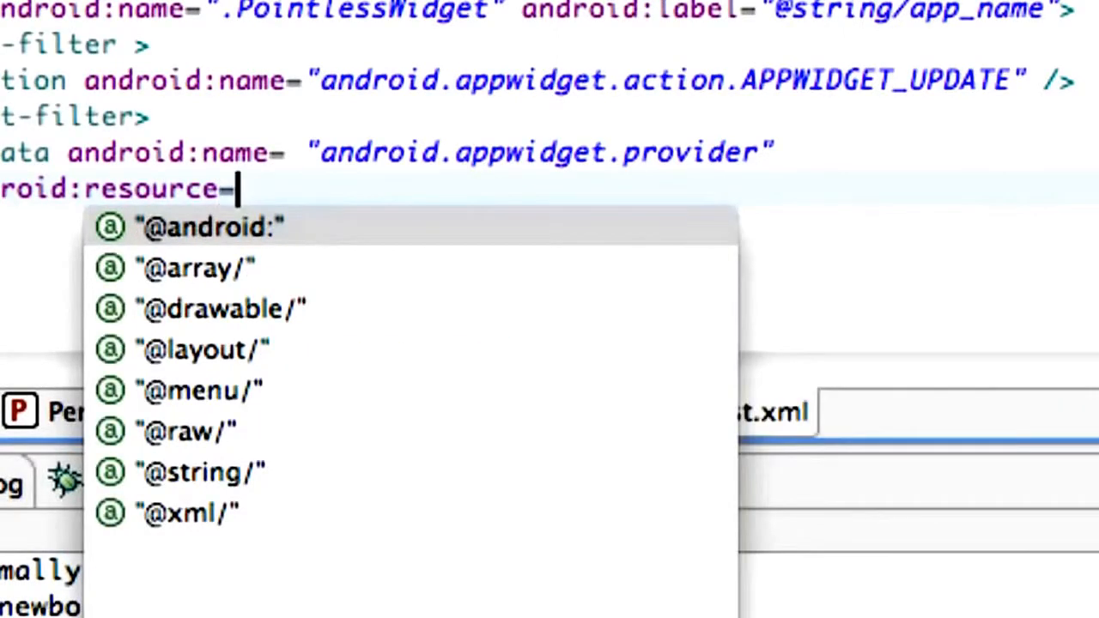
type("\"@")
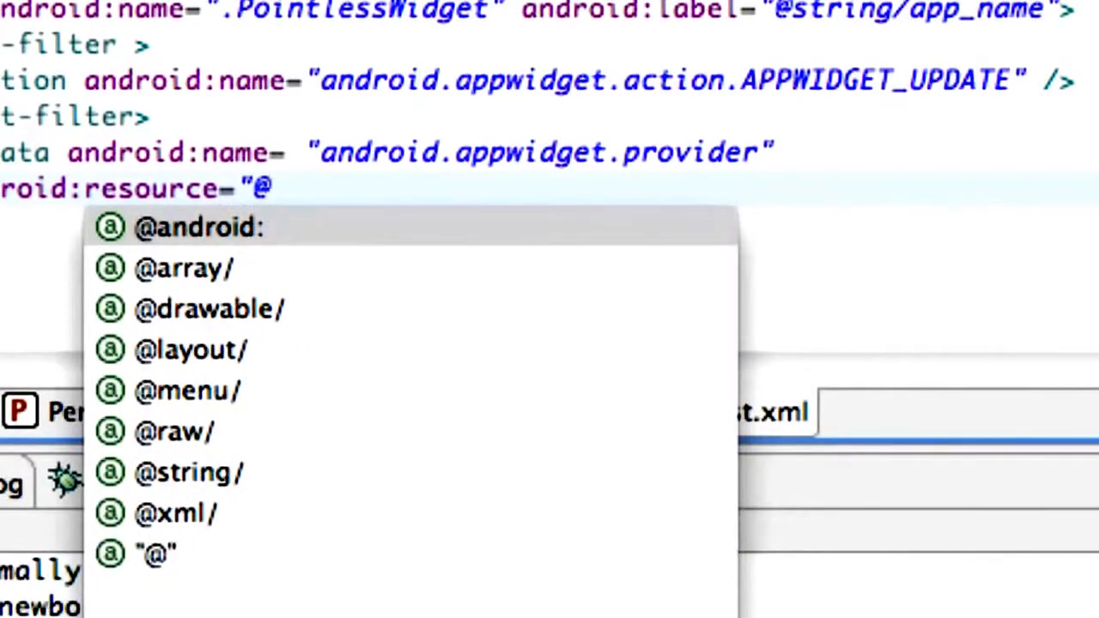
type("xml")
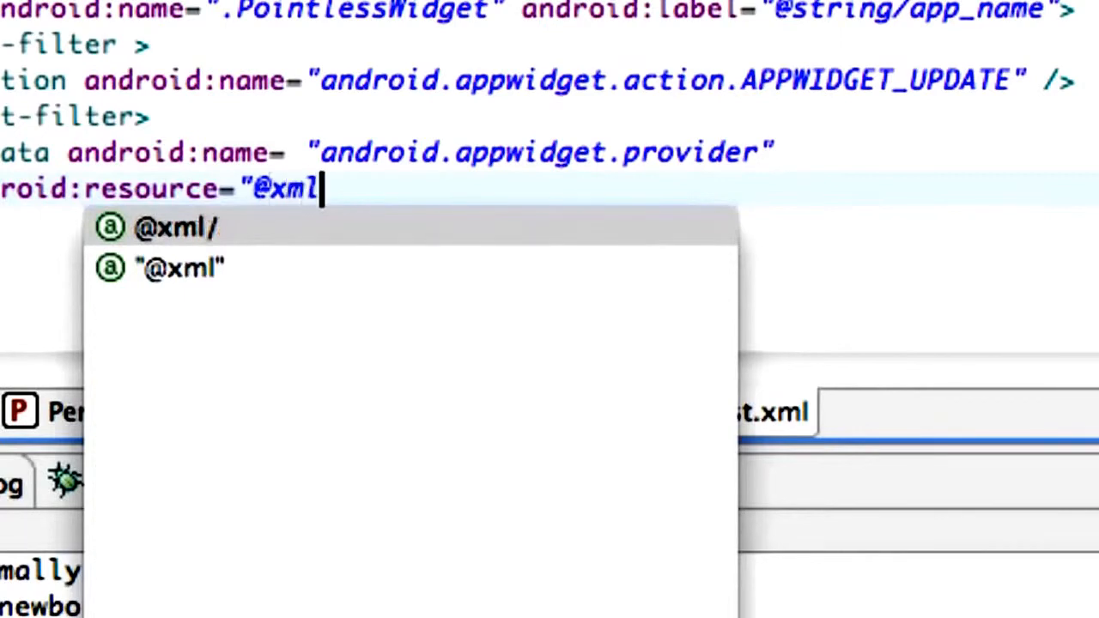
type("/widget-")
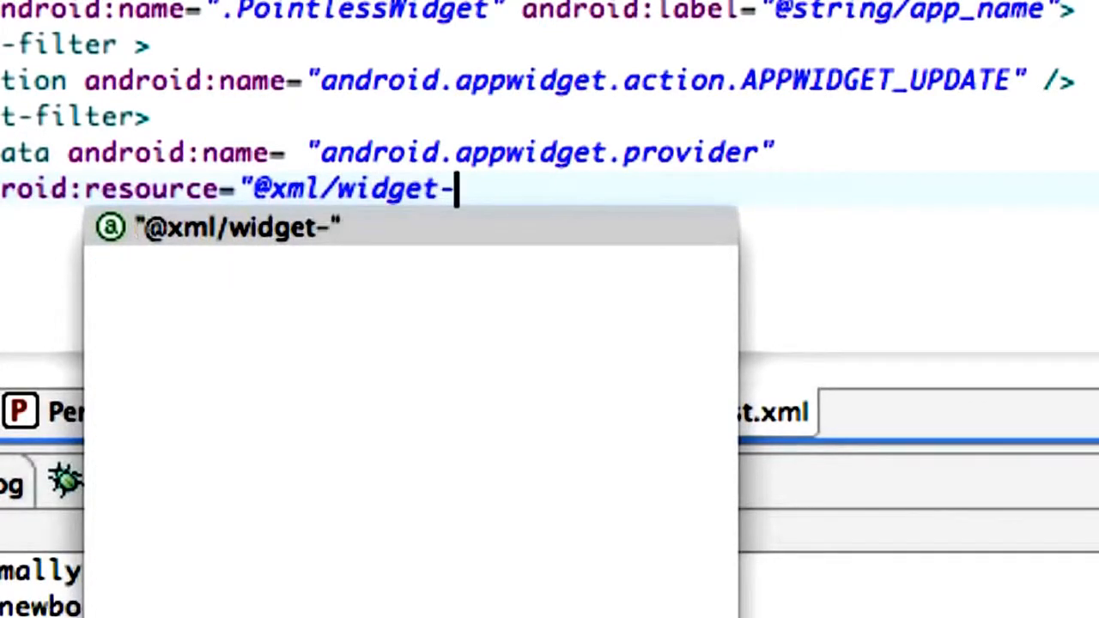
type("stuf")
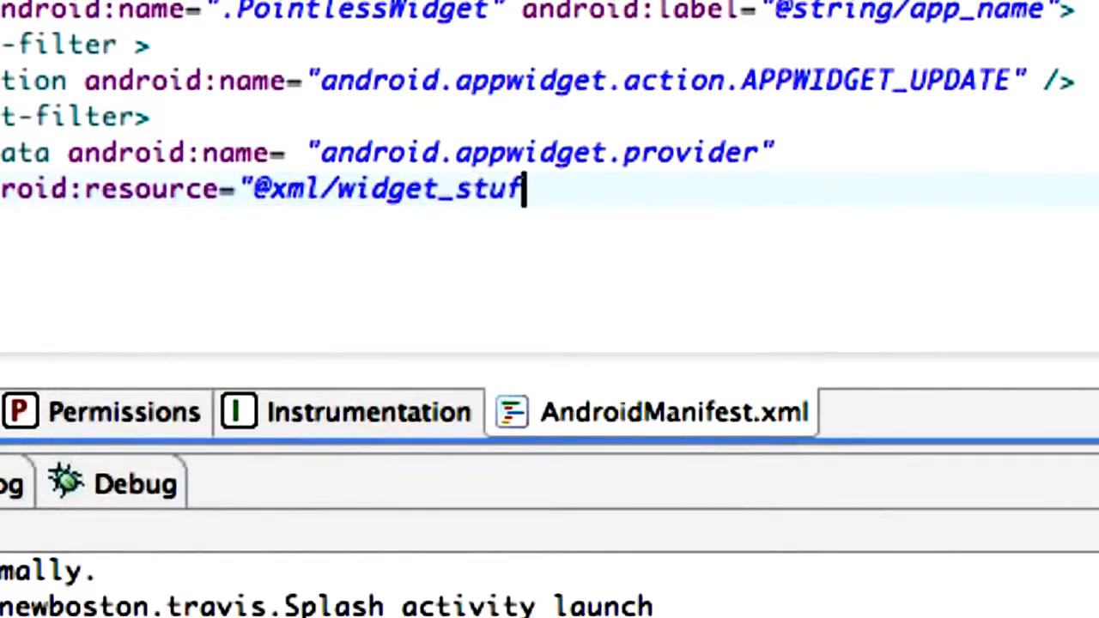
type("f\"")
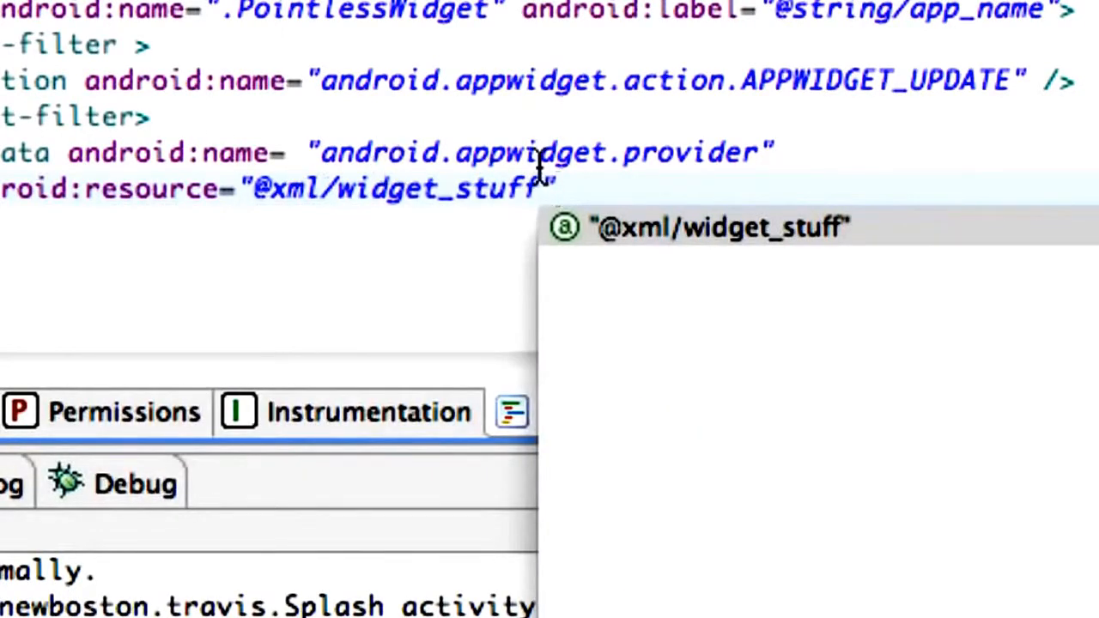
mouse_move(412, 172)
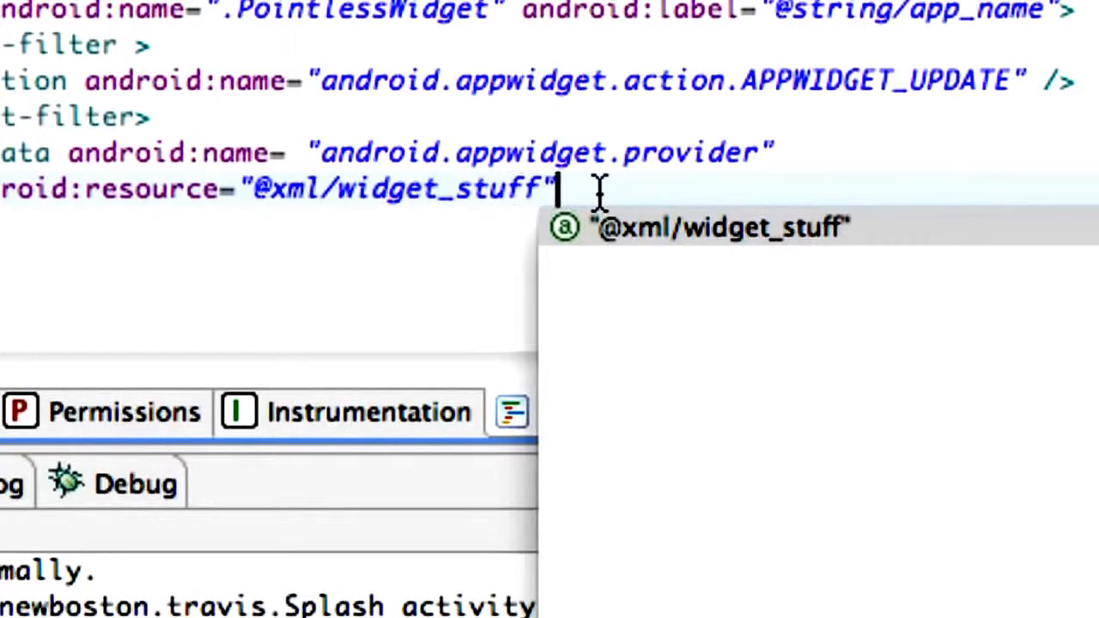
type("?")
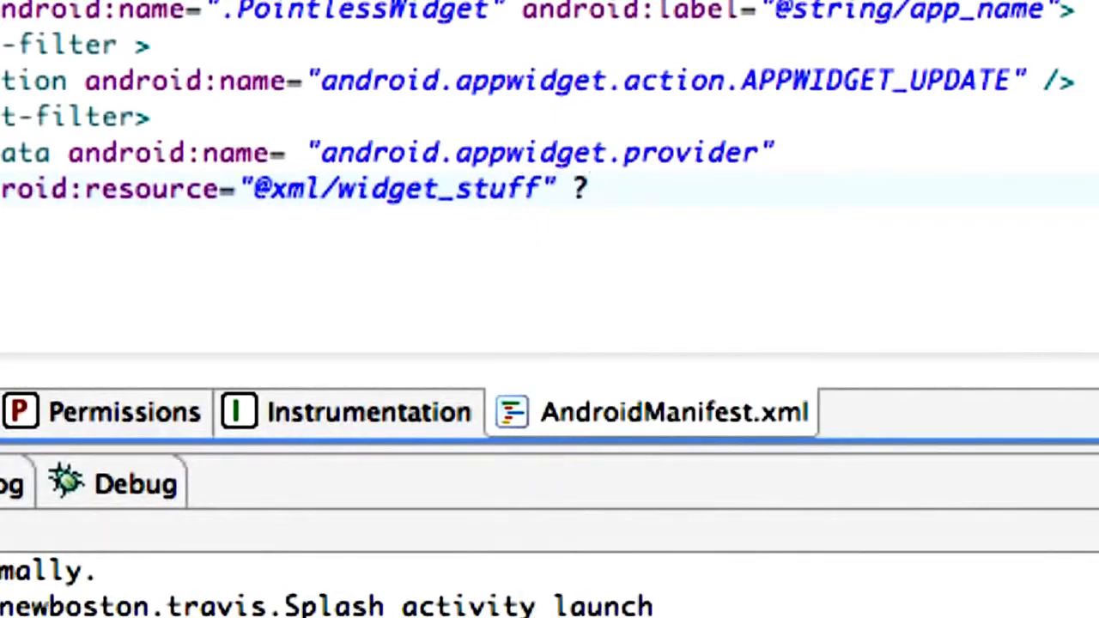
type("/>")
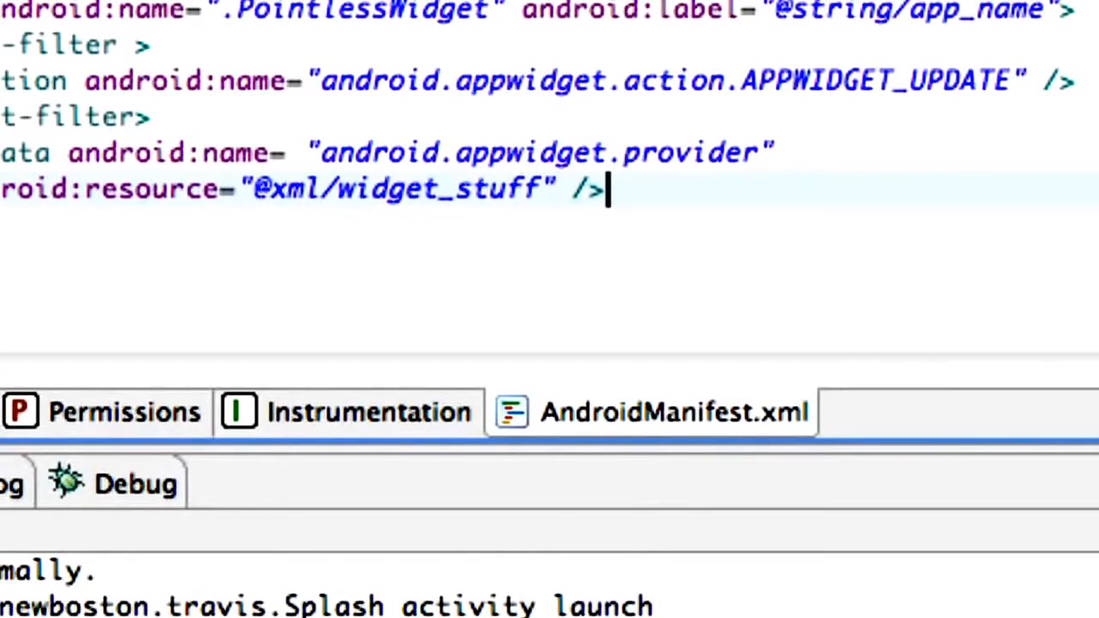